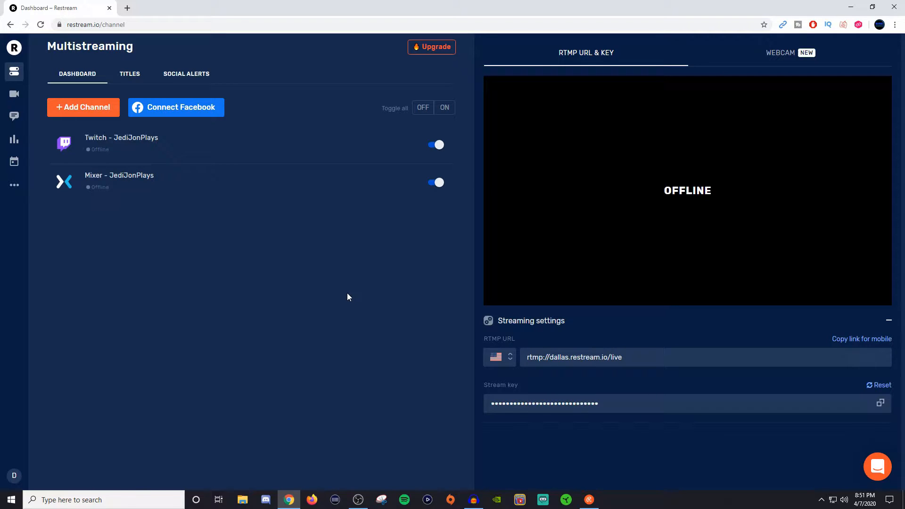
pyautogui.moveTo(259, 204)
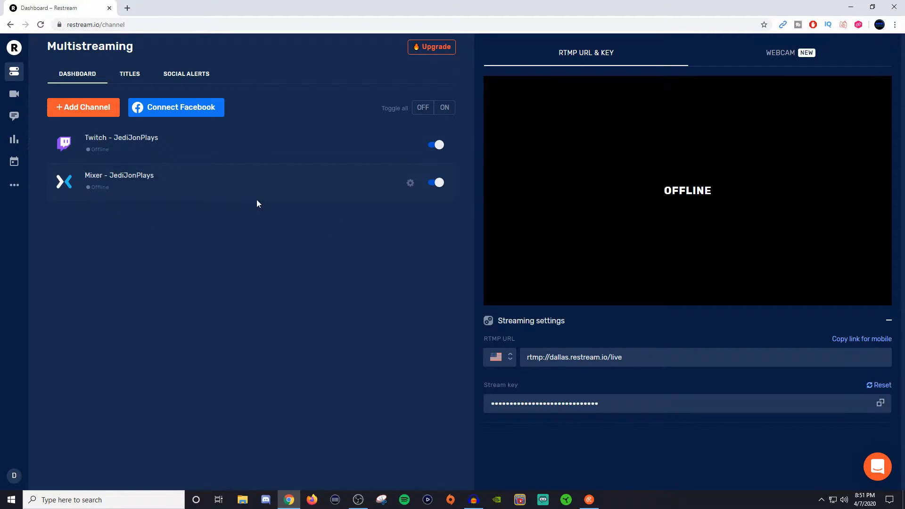
pyautogui.moveTo(224, 241)
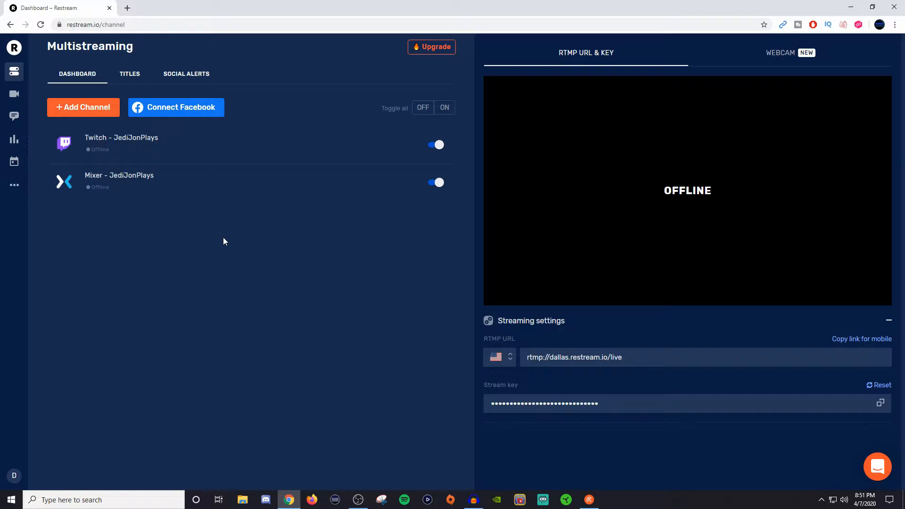
pyautogui.moveTo(215, 248)
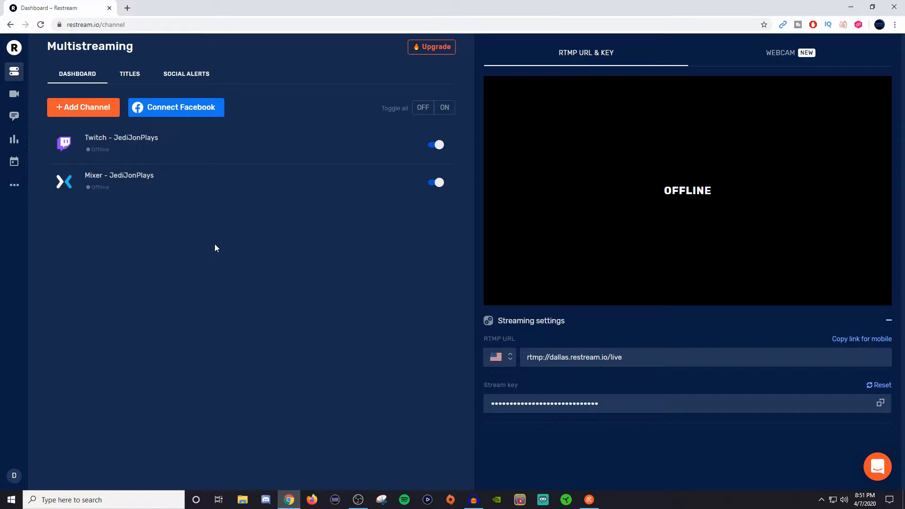
pyautogui.moveTo(65, 220)
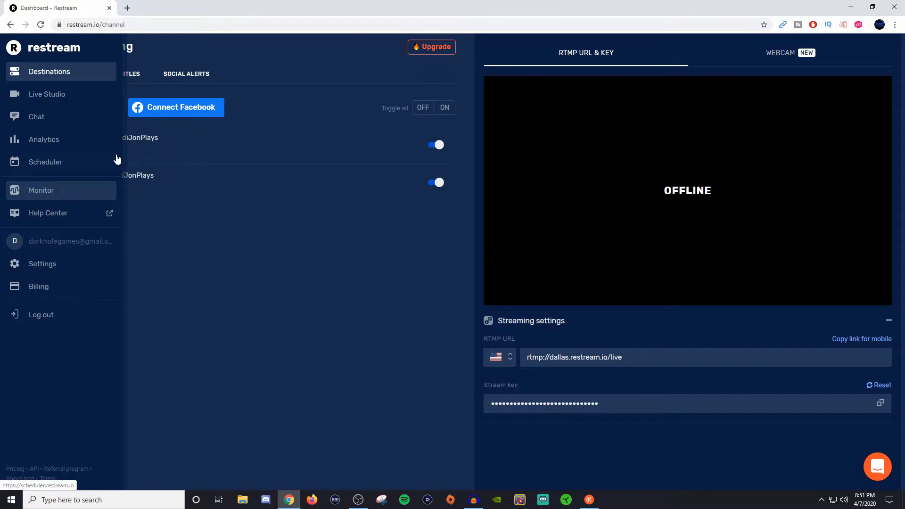
pyautogui.moveTo(52, 212)
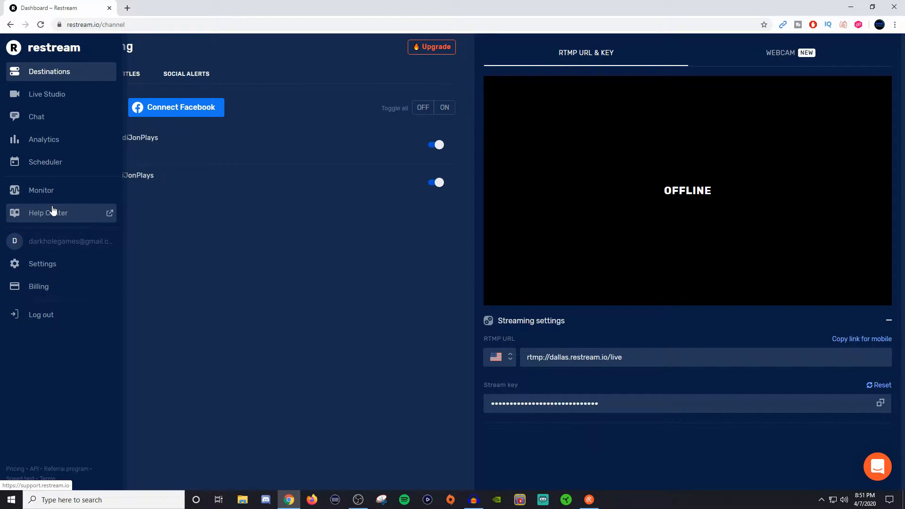
pyautogui.moveTo(37, 116)
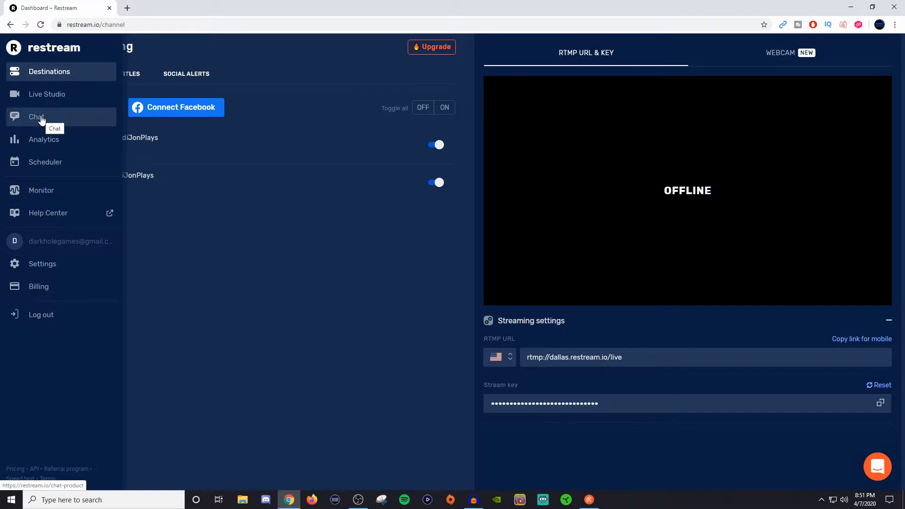
# Copy the Embed in stream chat URL from the Chat product page to the clipboard.
pyautogui.click(36, 116)
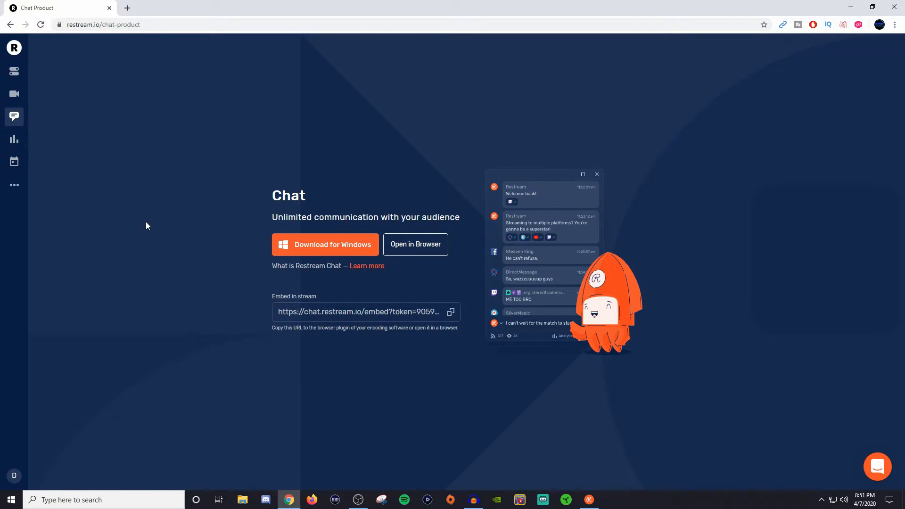
pyautogui.moveTo(202, 246)
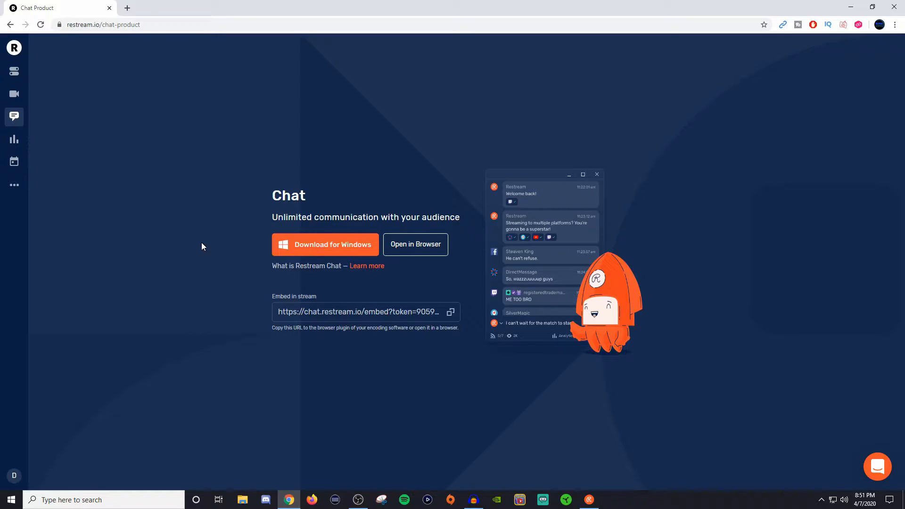
pyautogui.moveTo(389, 210)
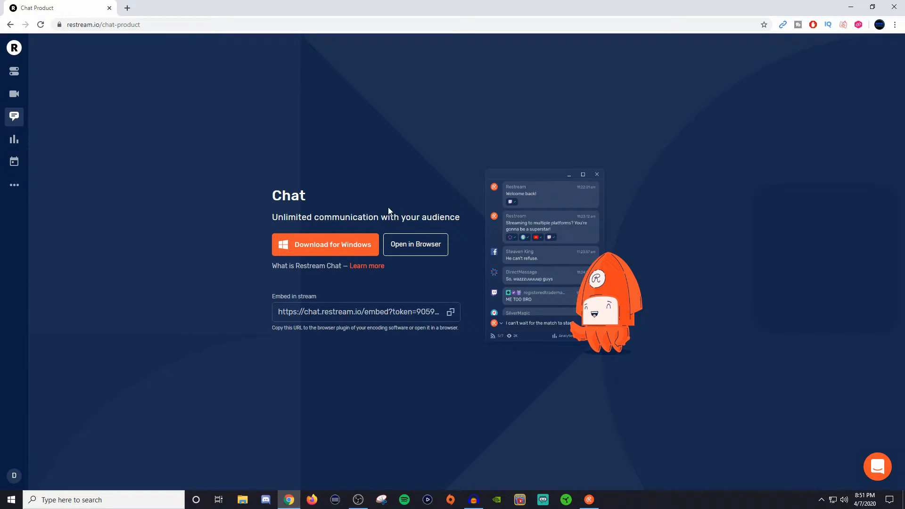
pyautogui.moveTo(376, 209)
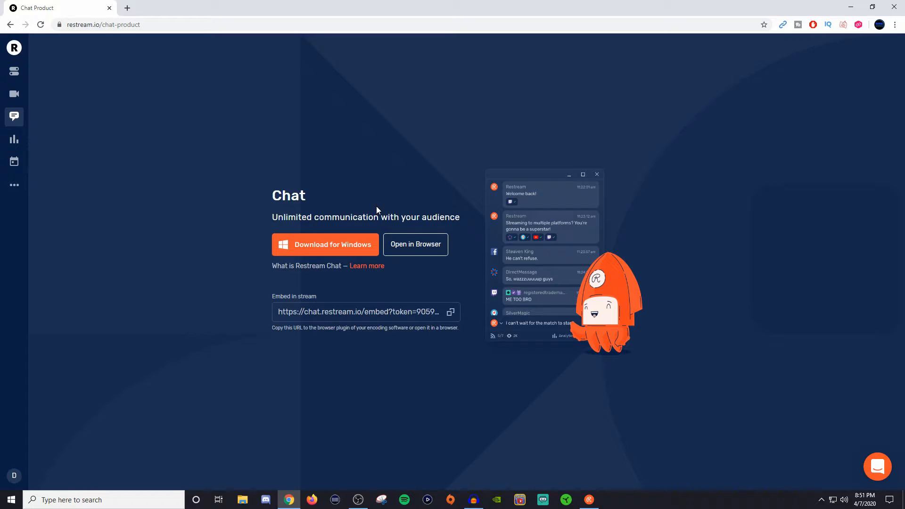
pyautogui.moveTo(432, 191)
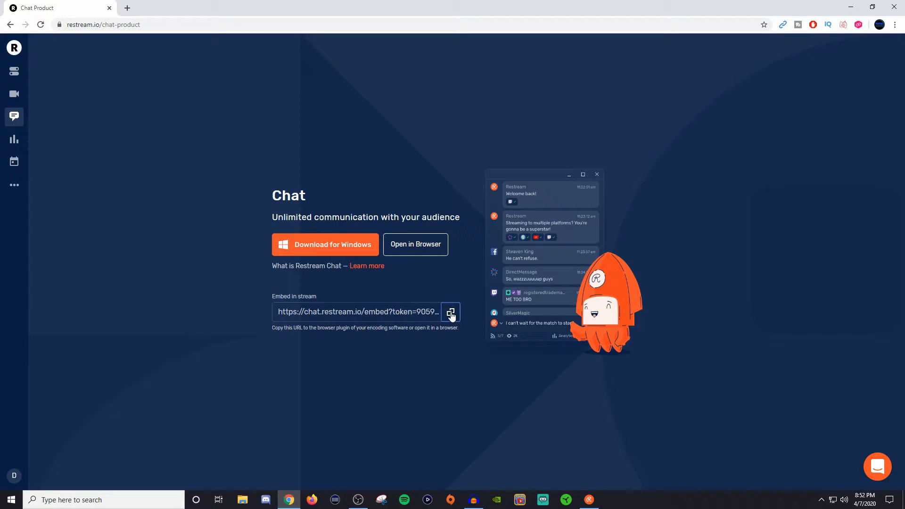
pyautogui.click(450, 312)
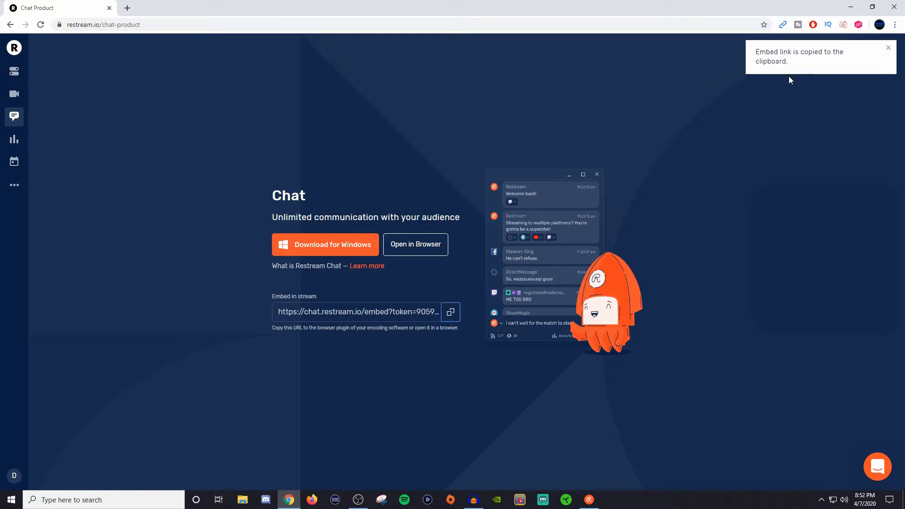
pyautogui.moveTo(383, 442)
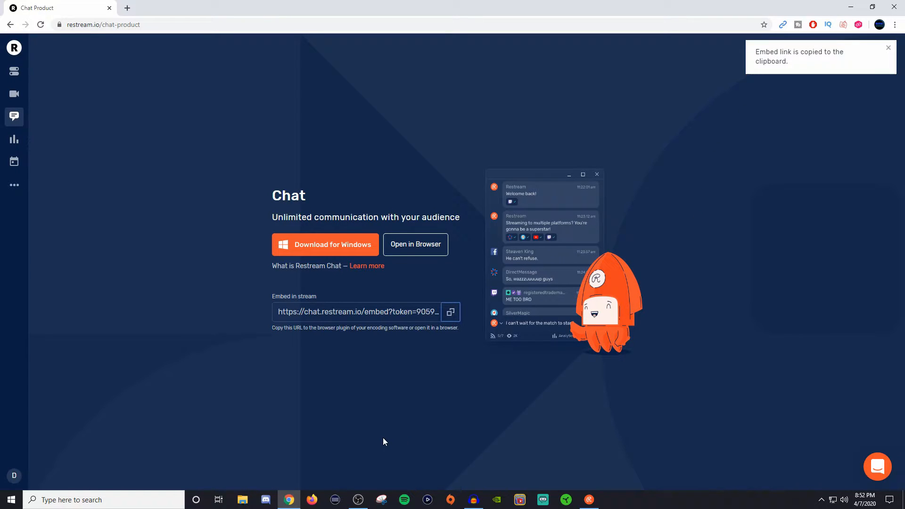
# Add a Browser source in OBS loading the Restream chat embed URL.
pyautogui.click(359, 500)
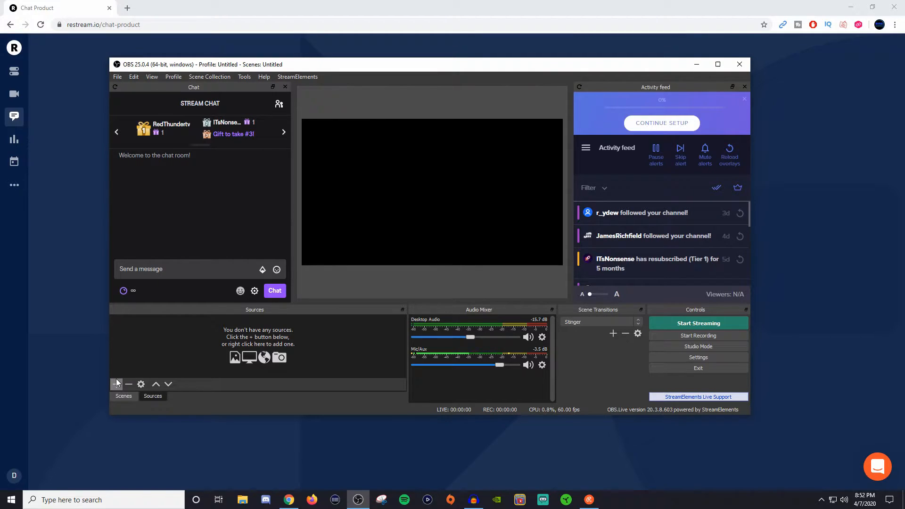
pyautogui.click(116, 385)
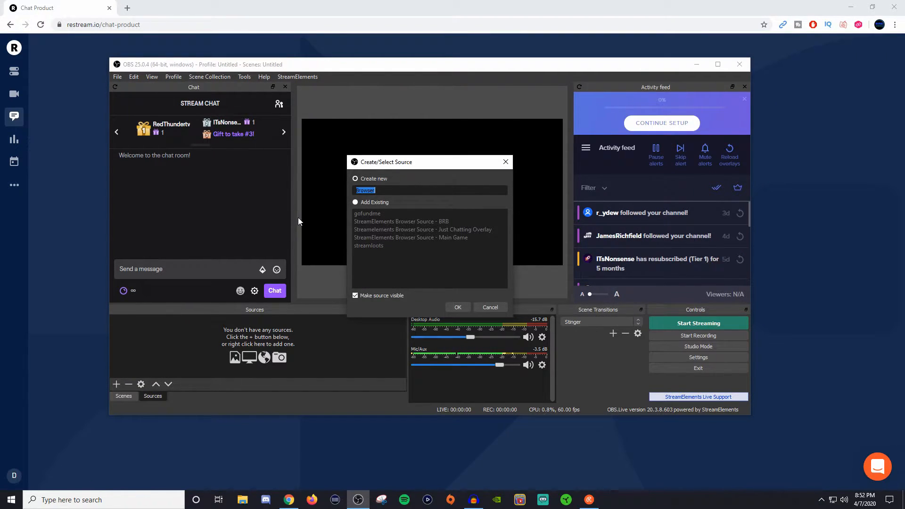
pyautogui.click(458, 308)
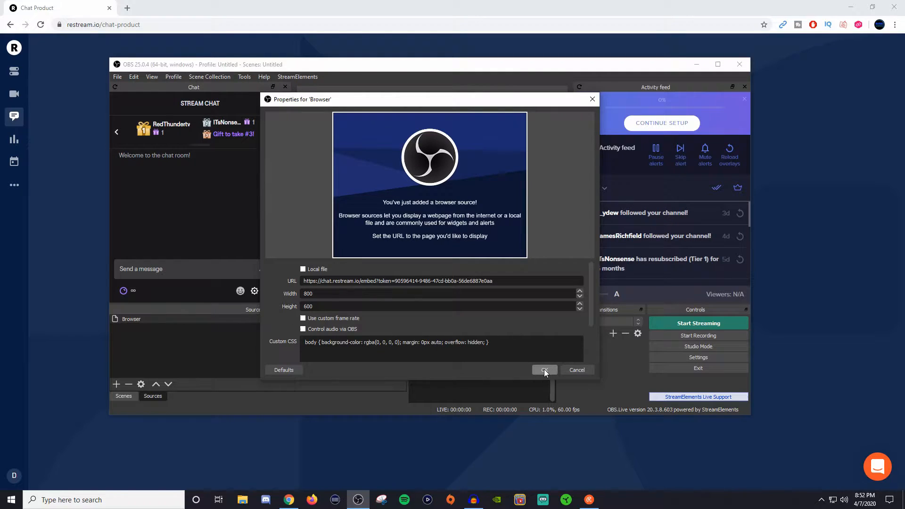
pyautogui.click(544, 370)
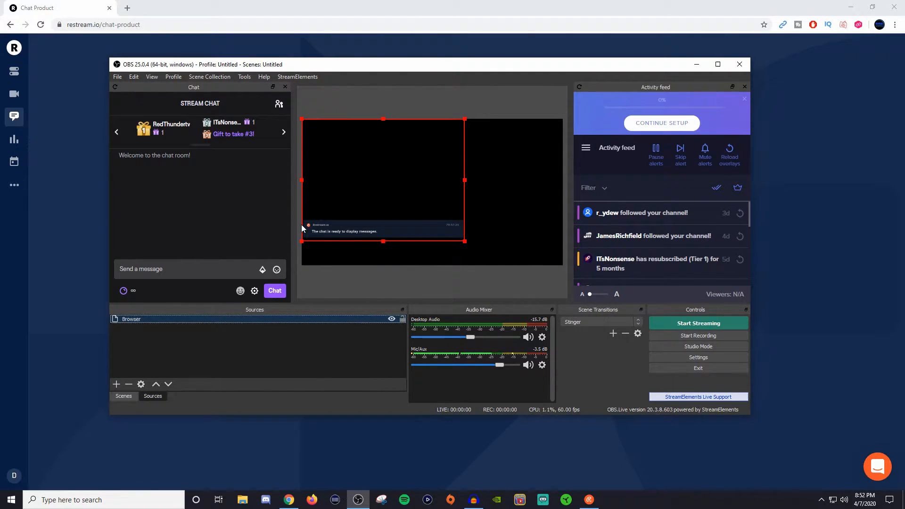
pyautogui.moveTo(350, 238)
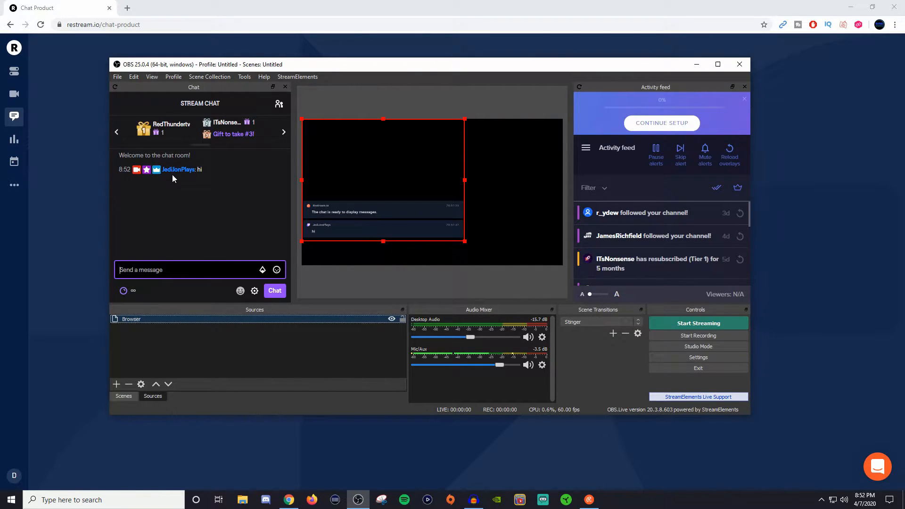
pyautogui.moveTo(318, 239)
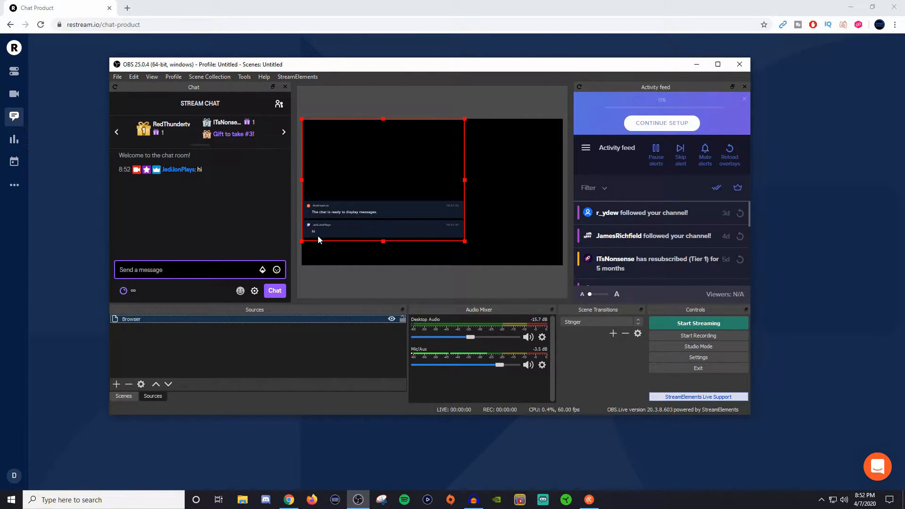
pyautogui.moveTo(436, 159)
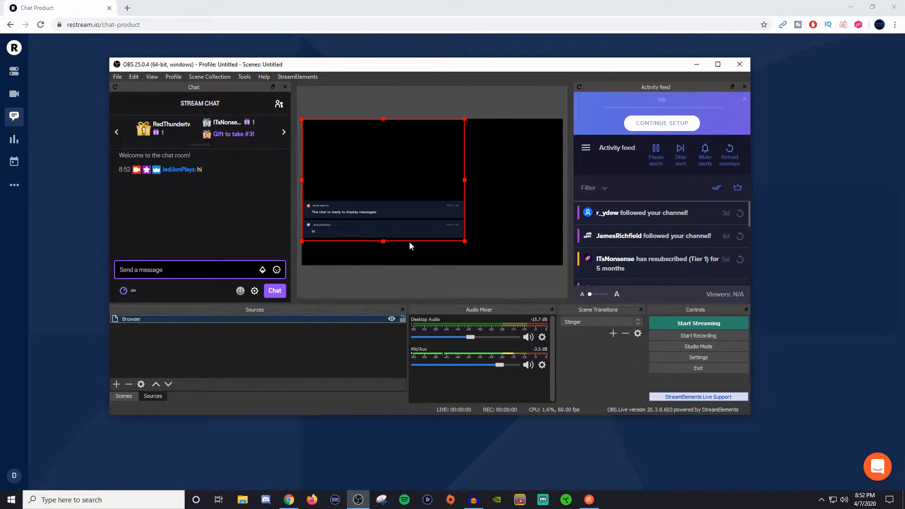
pyautogui.moveTo(345, 271)
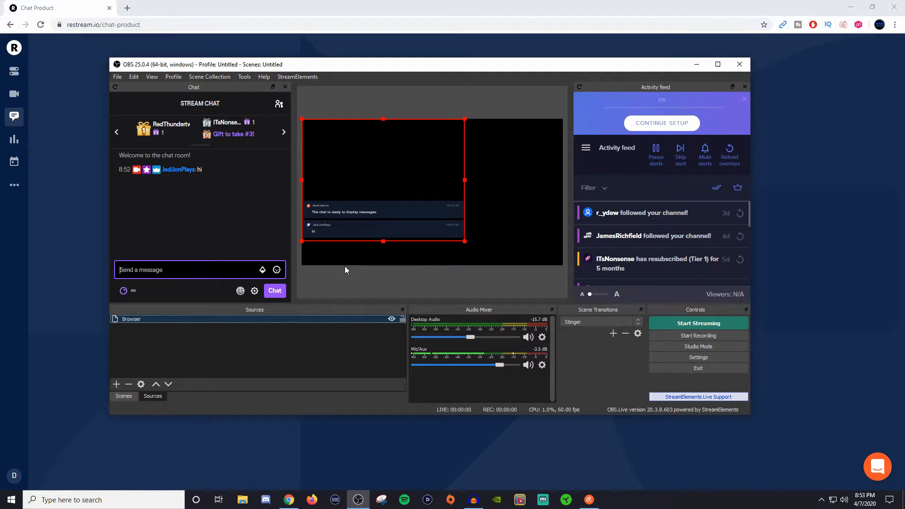
pyautogui.moveTo(678, 75)
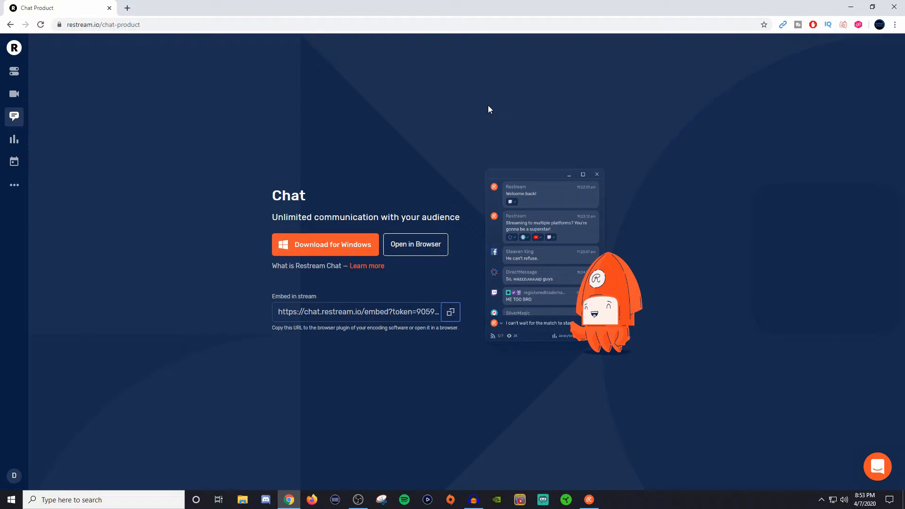
pyautogui.moveTo(317, 253)
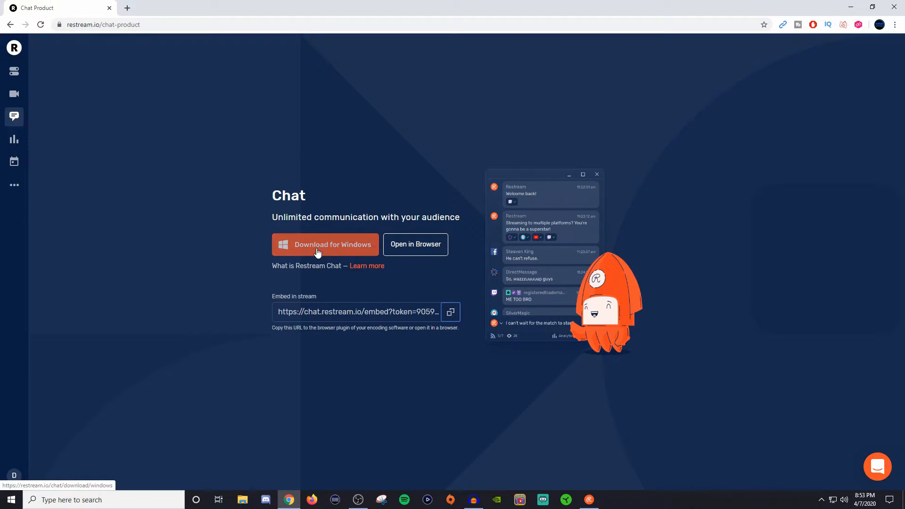
pyautogui.moveTo(326, 251)
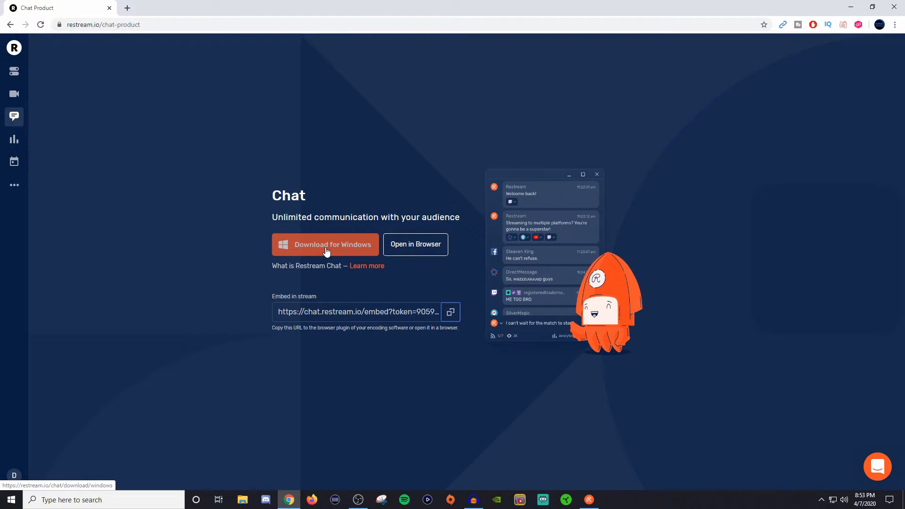
pyautogui.moveTo(415, 244)
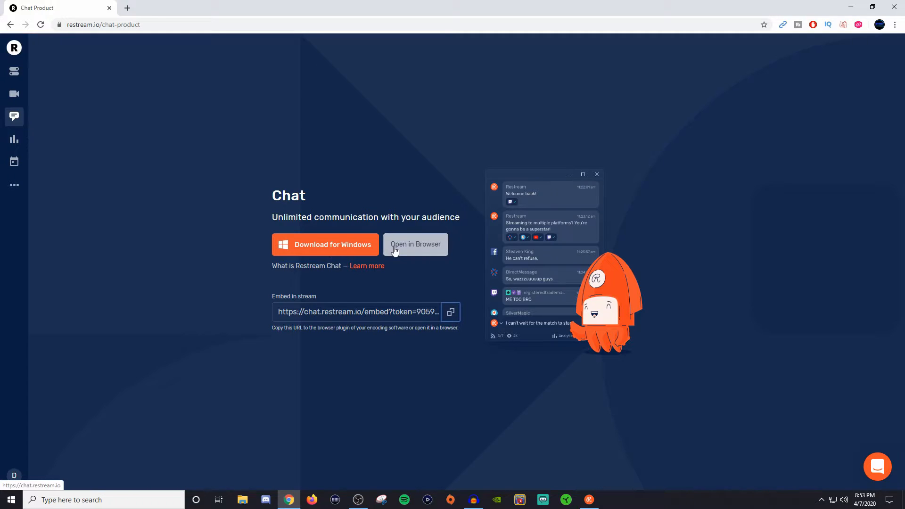
# Launch the web chat at chat.restream.io in a new browser tab.
pyautogui.click(414, 245)
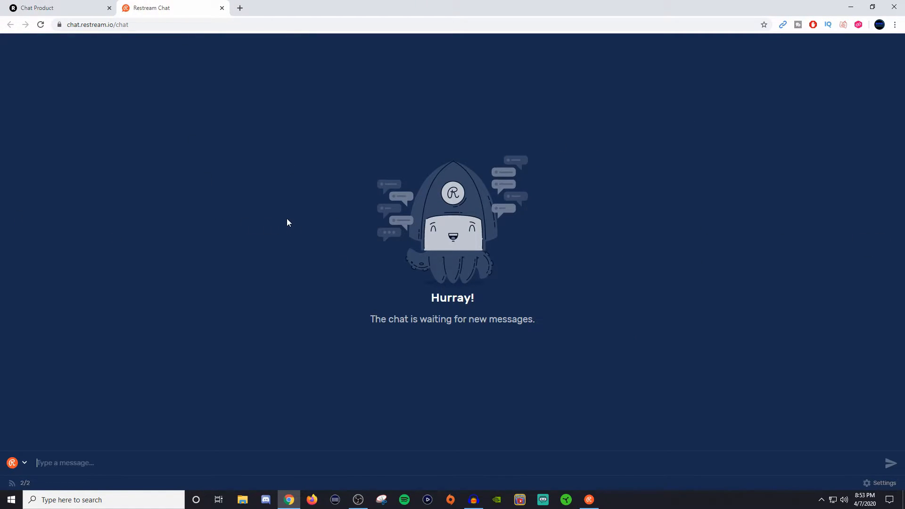
pyautogui.moveTo(714, 222)
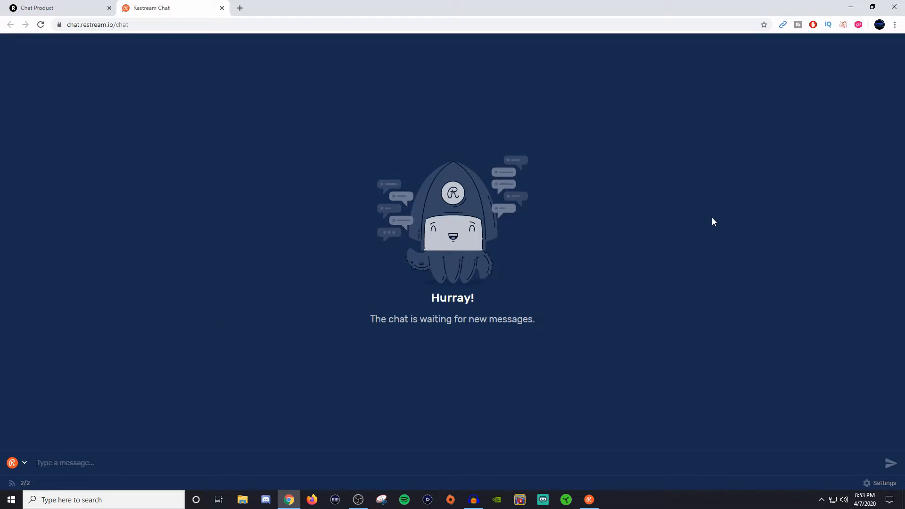
pyautogui.moveTo(621, 426)
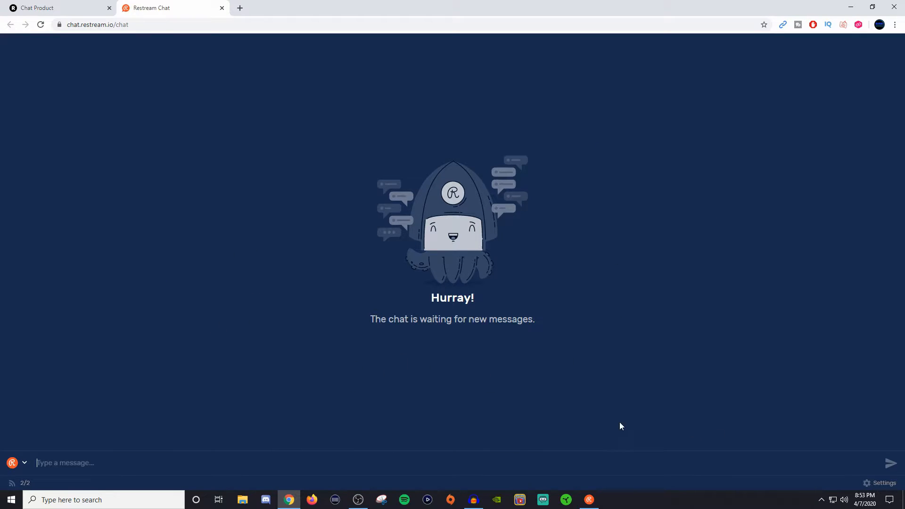
pyautogui.moveTo(50, 438)
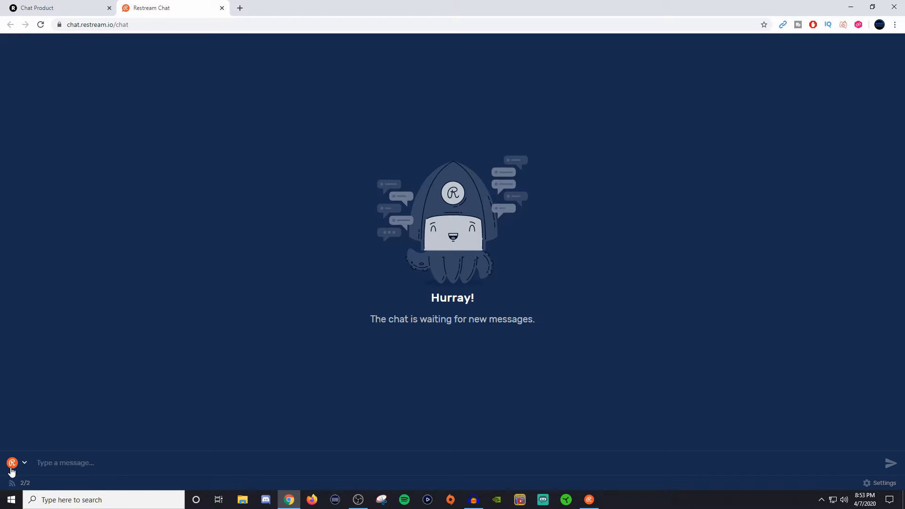
pyautogui.moveTo(25, 467)
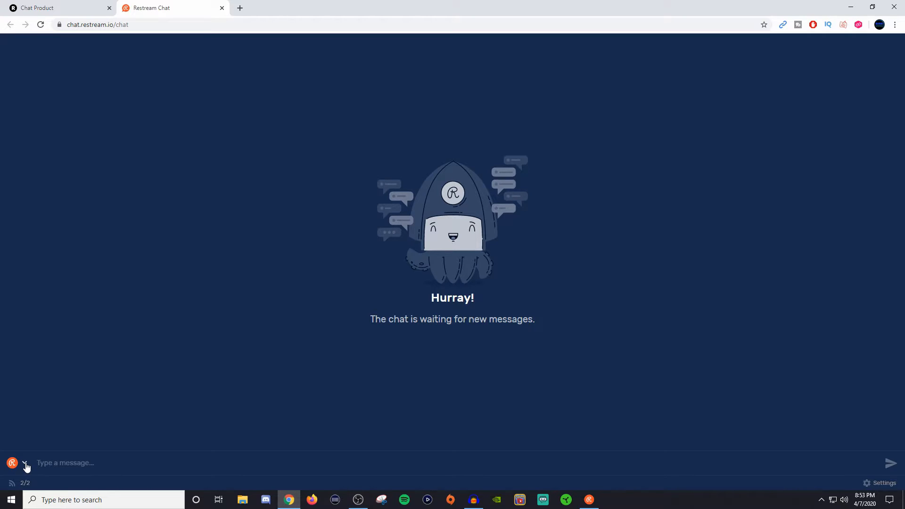
# Choose the Twitch JediJonPlays account as the platform for outgoing messages.
pyautogui.click(26, 466)
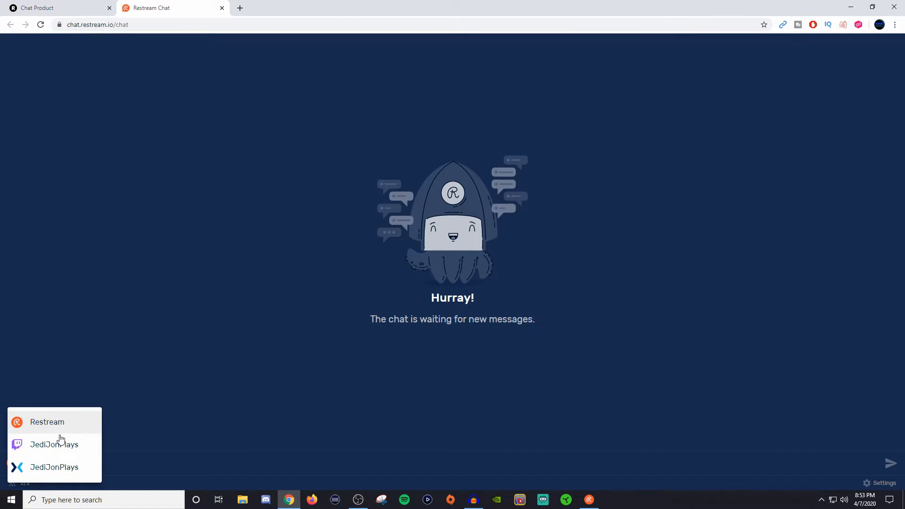
pyautogui.moveTo(63, 471)
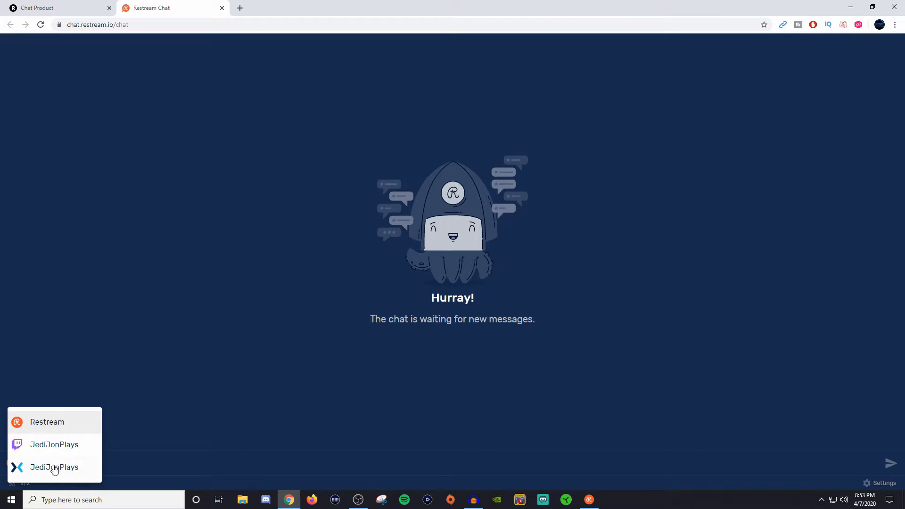
pyautogui.moveTo(54, 444)
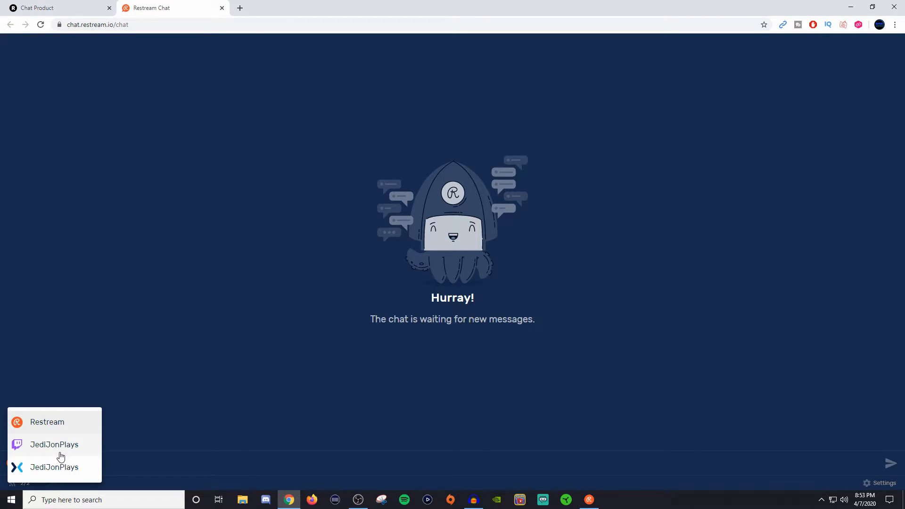
pyautogui.moveTo(54, 423)
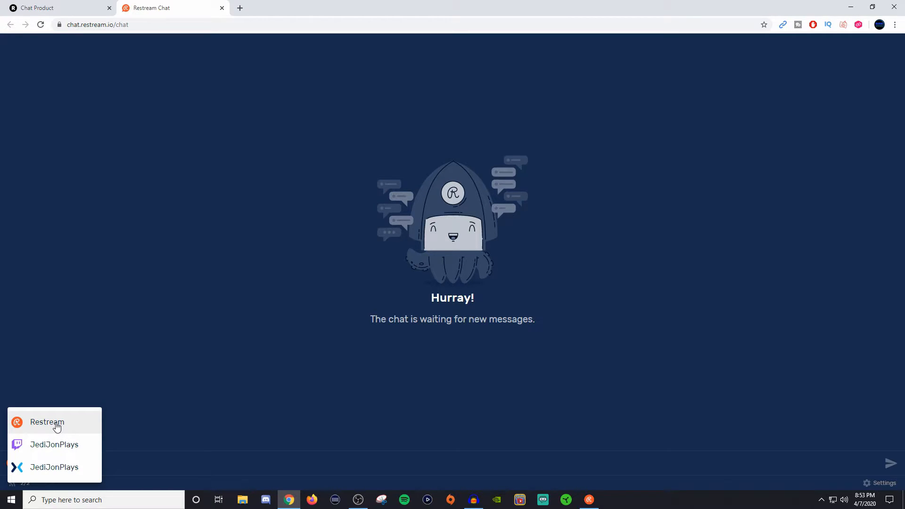
pyautogui.moveTo(65, 451)
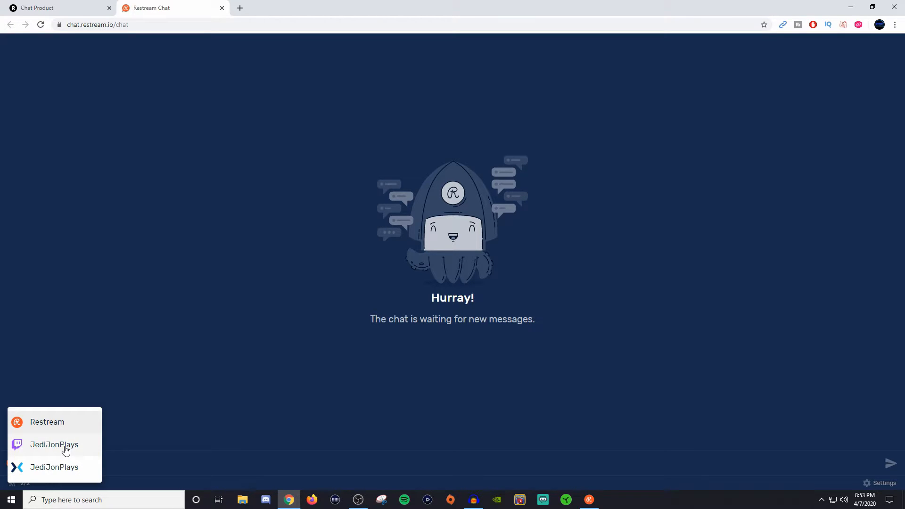
pyautogui.click(54, 445)
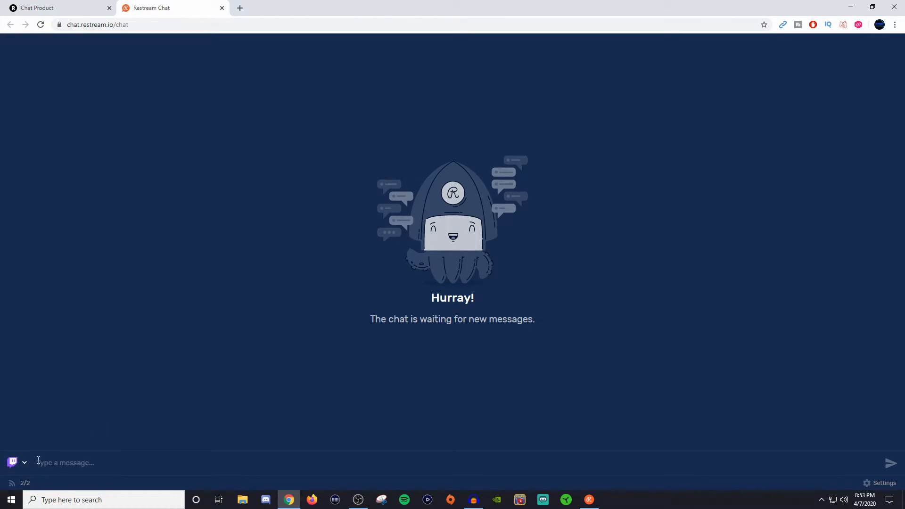
# Send 'hi' via Twitch, via Mixer, then via Restream to both platforms.
pyautogui.click(24, 462)
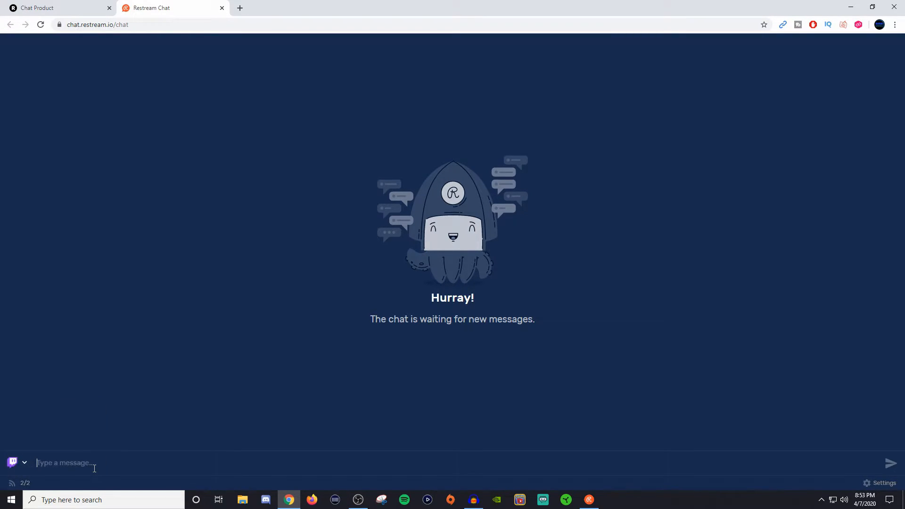
pyautogui.write('hi')
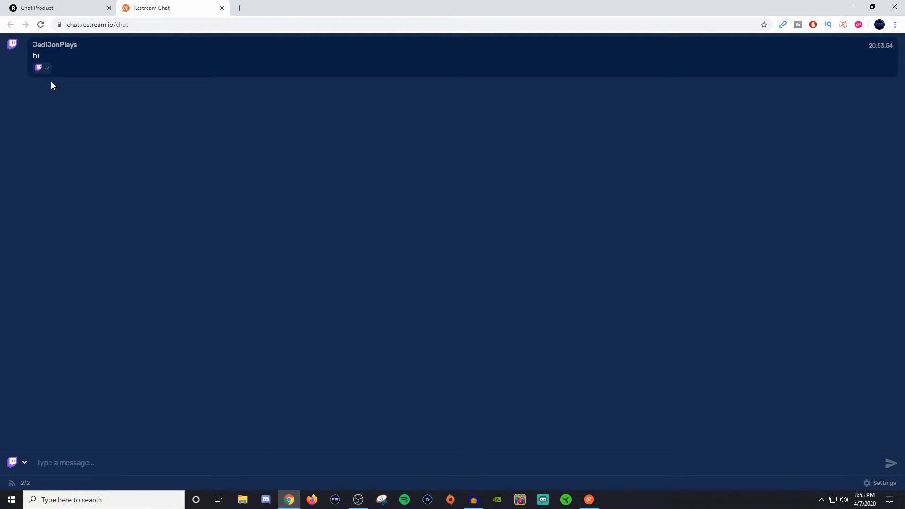
pyautogui.moveTo(26, 407)
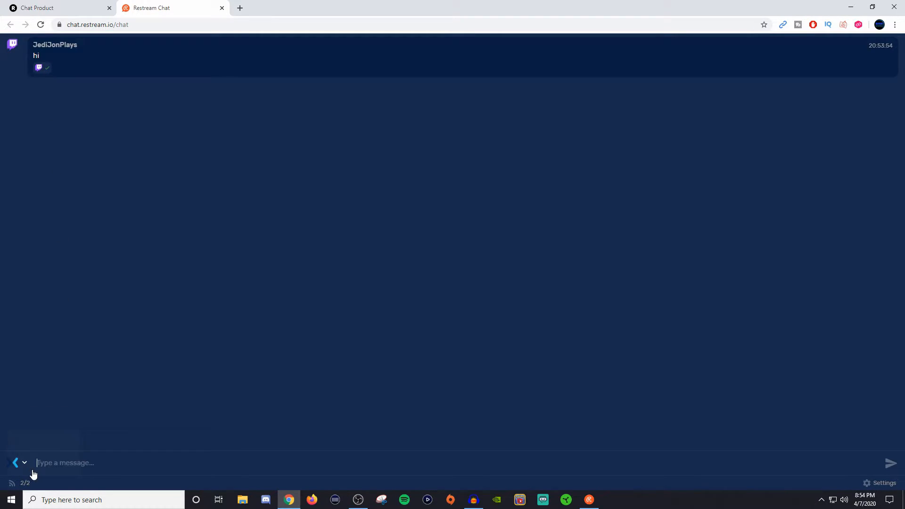
pyautogui.write('hi')
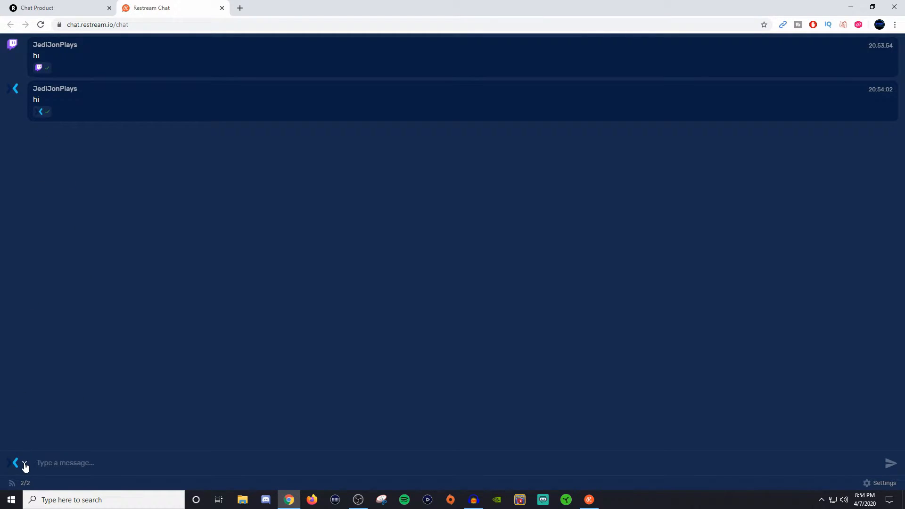
pyautogui.click(15, 462)
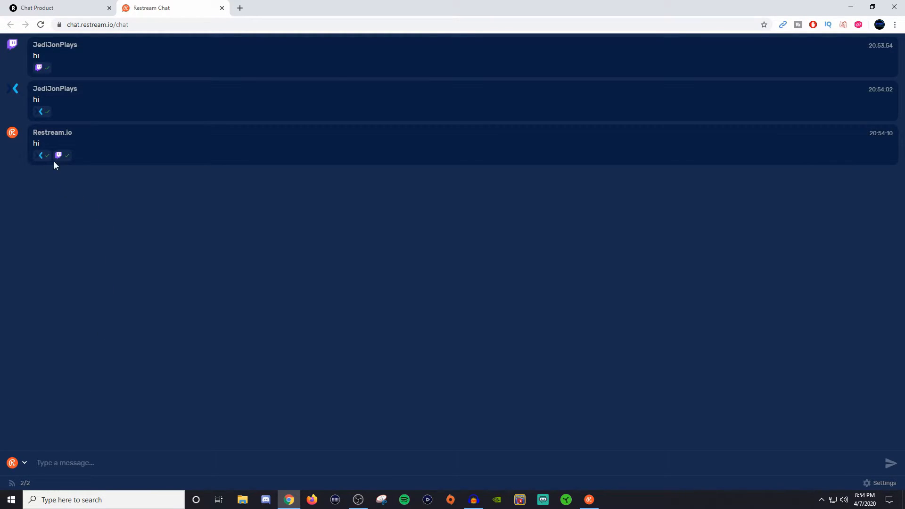
pyautogui.moveTo(58, 174)
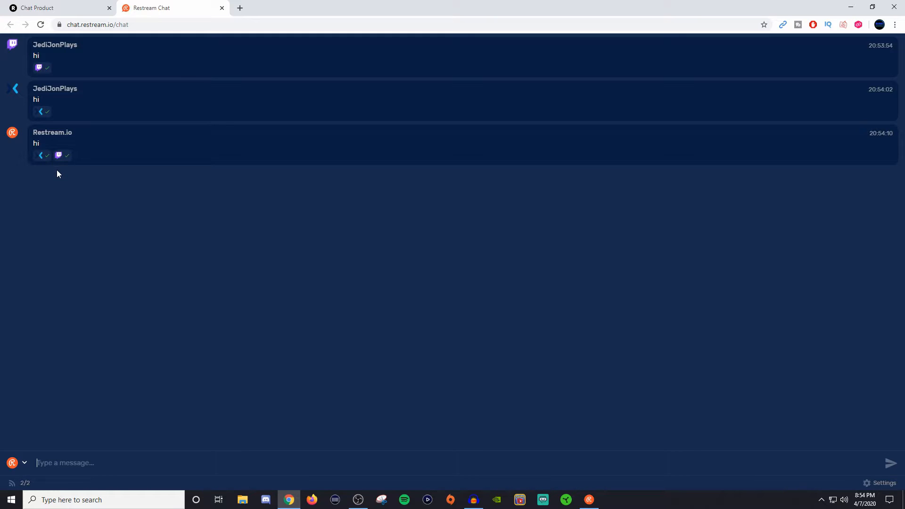
pyautogui.moveTo(172, 254)
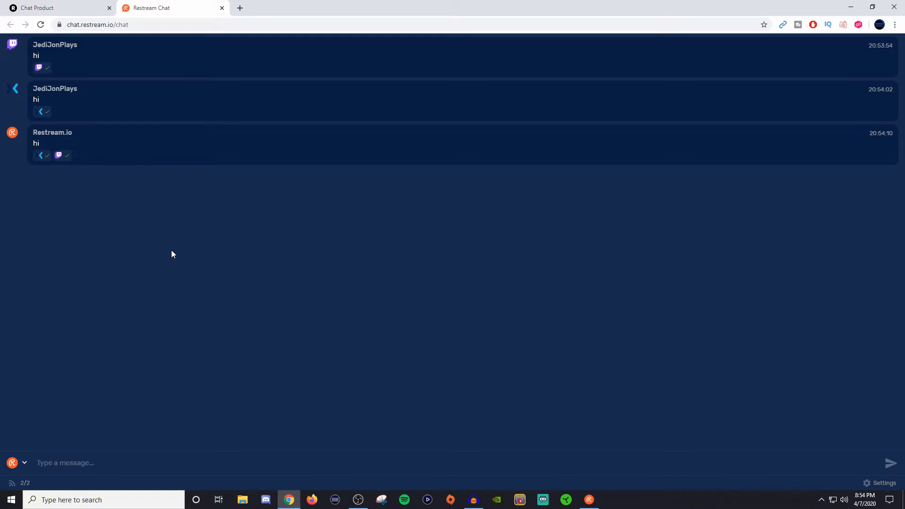
pyautogui.moveTo(188, 233)
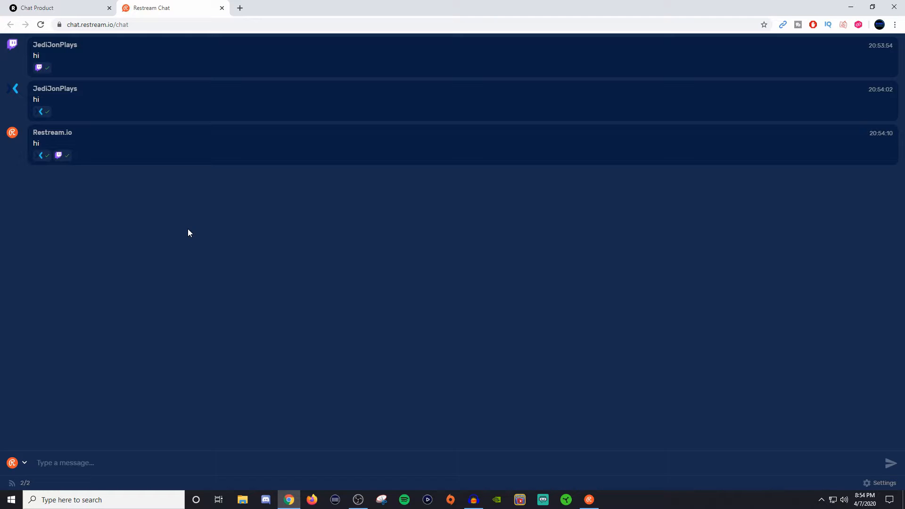
pyautogui.moveTo(164, 225)
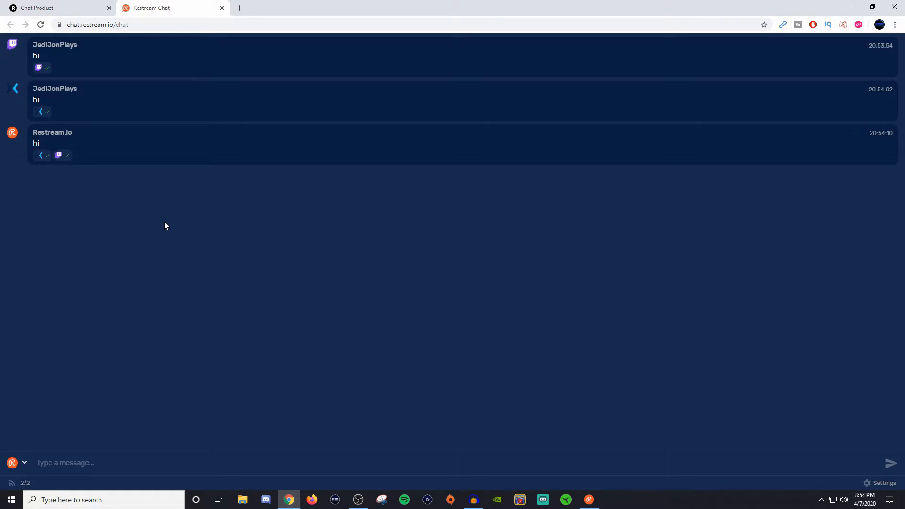
pyautogui.moveTo(588, 500)
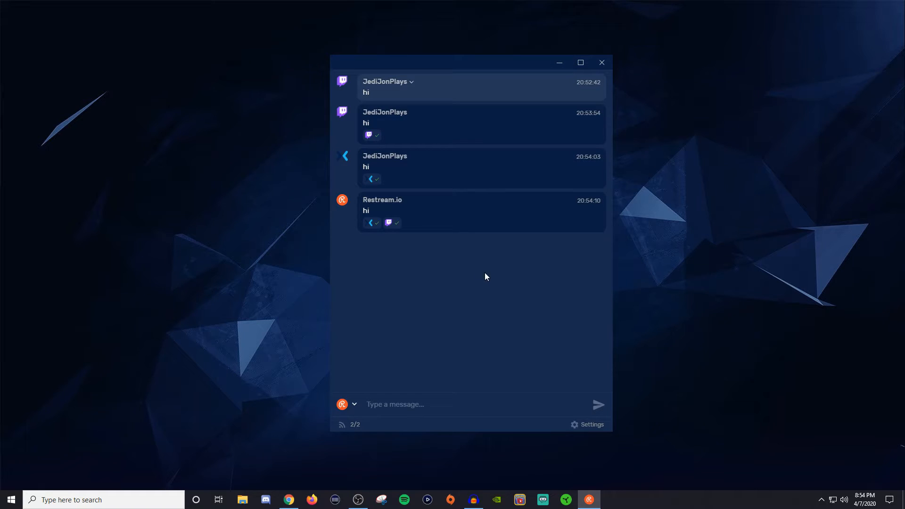
pyautogui.moveTo(531, 227)
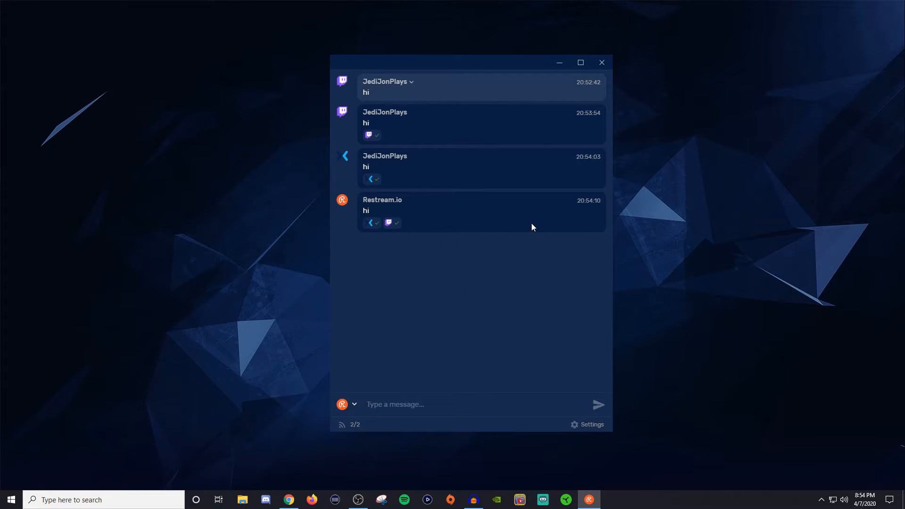
pyautogui.moveTo(395, 291)
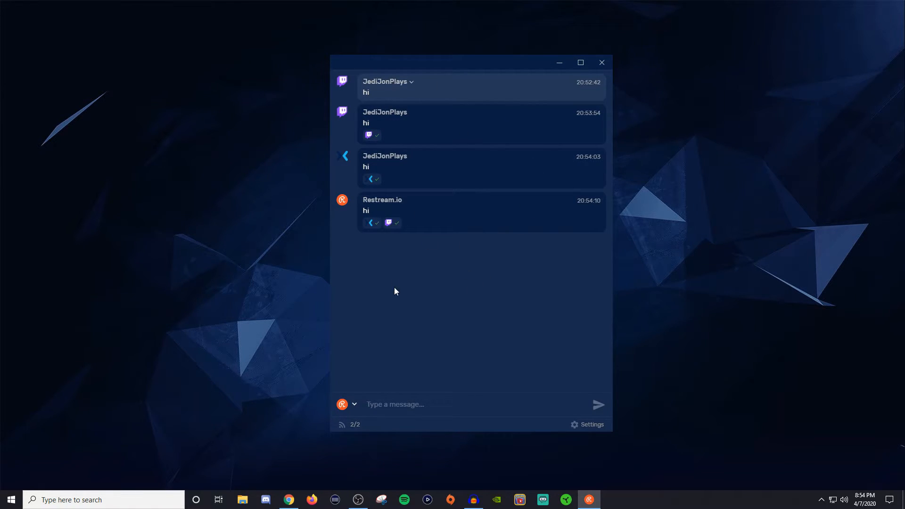
# Check the desktop app's platform dropdown and keep Restream as the posting platform.
pyautogui.click(349, 404)
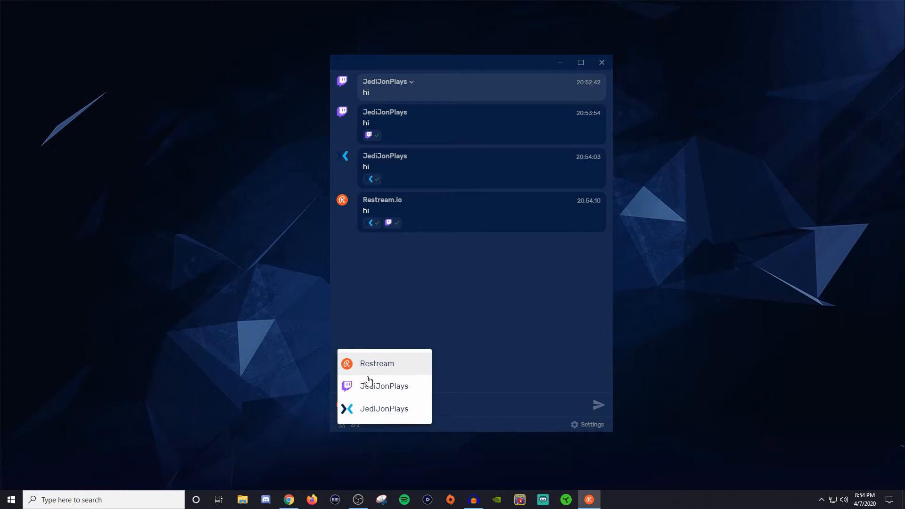
pyautogui.click(591, 425)
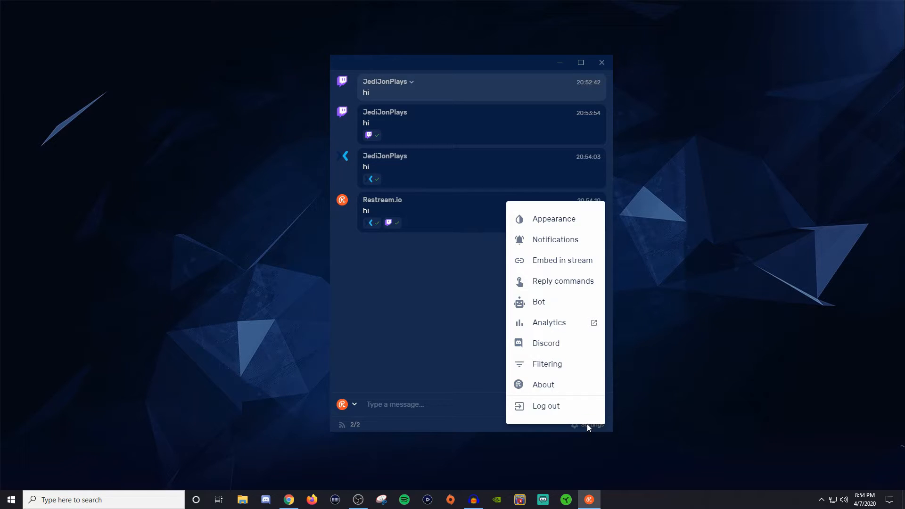
pyautogui.moveTo(553, 239)
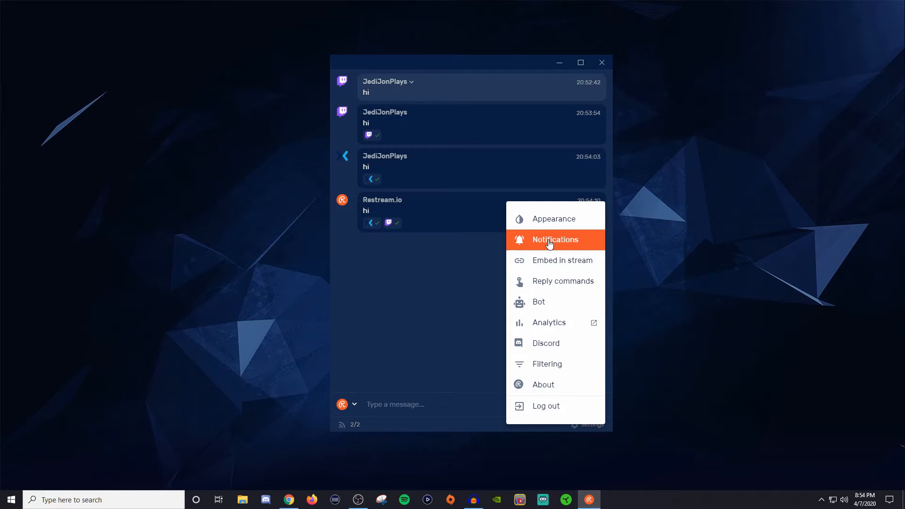
# Show the Notifications page with desktop notifications and text-to-speech, both off.
pyautogui.click(553, 238)
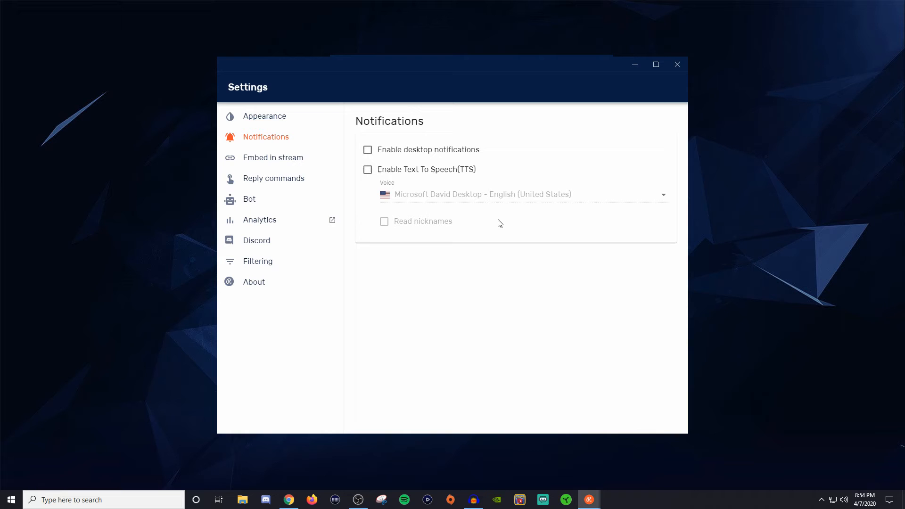
pyautogui.moveTo(466, 156)
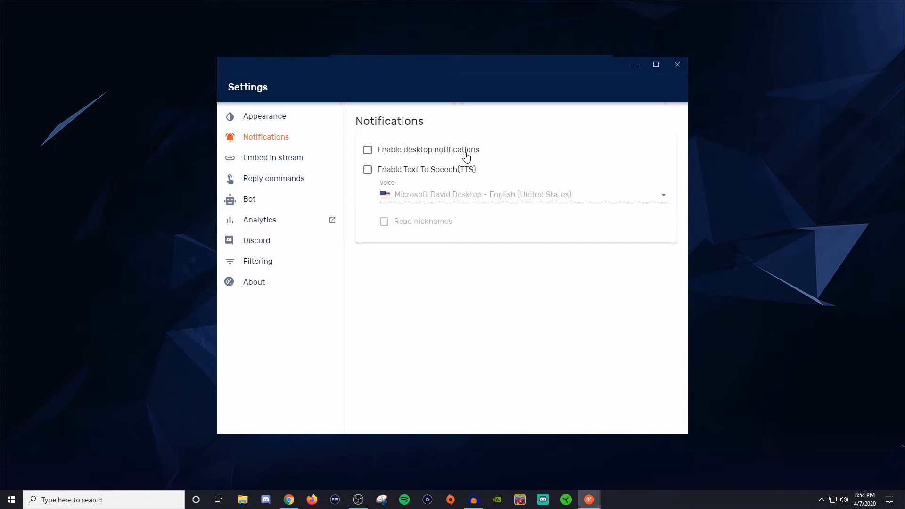
pyautogui.moveTo(424, 182)
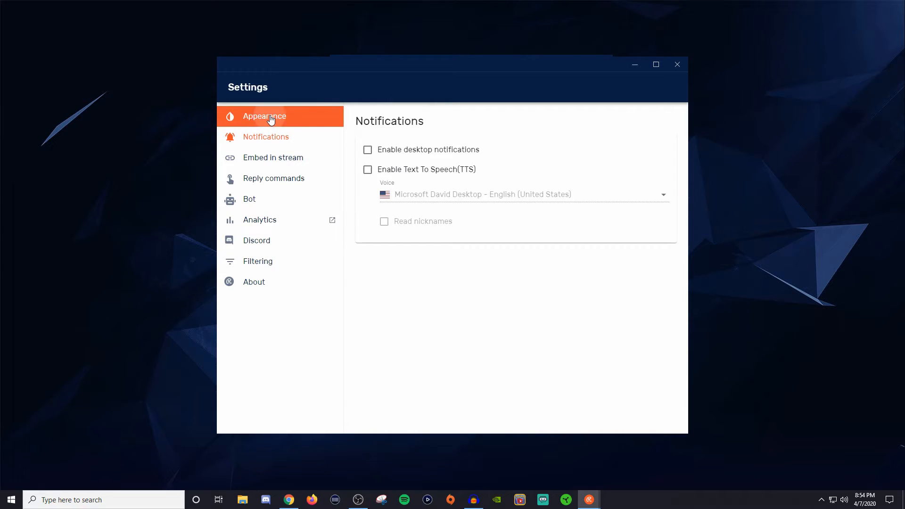
pyautogui.click(264, 116)
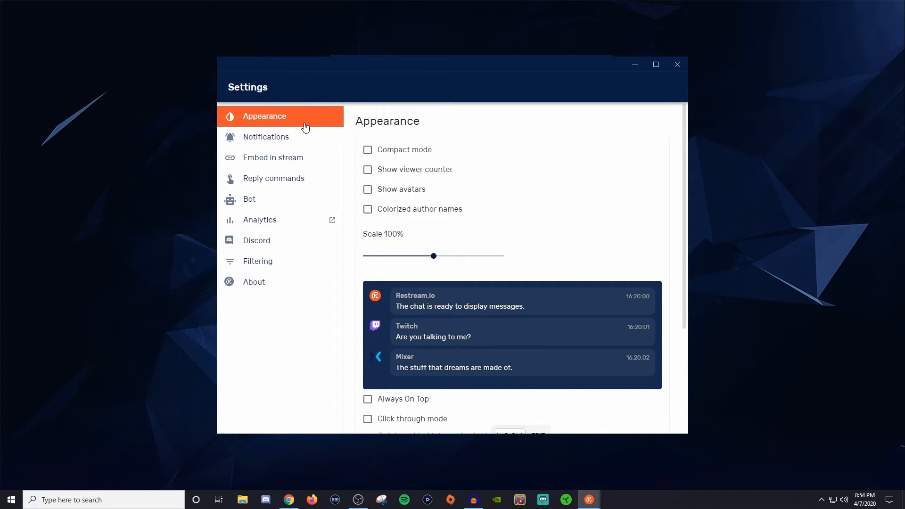
pyautogui.moveTo(368, 154)
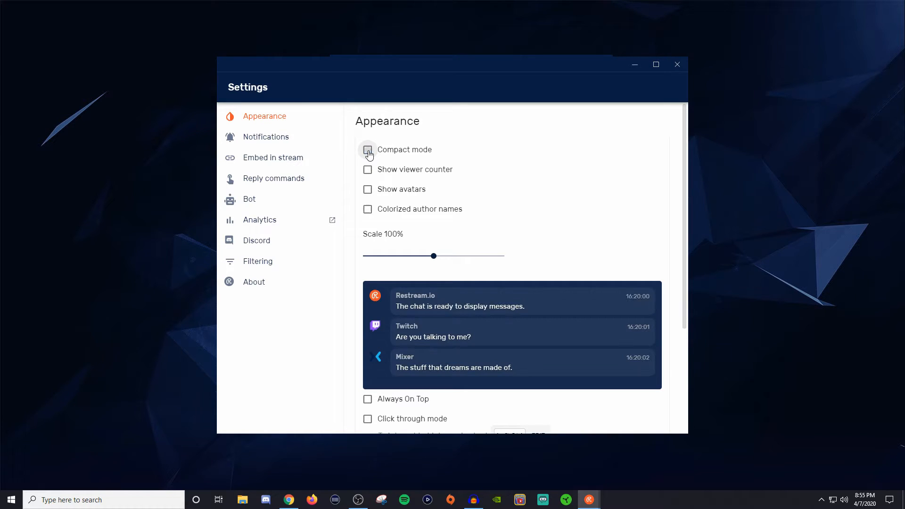
pyautogui.click(368, 169)
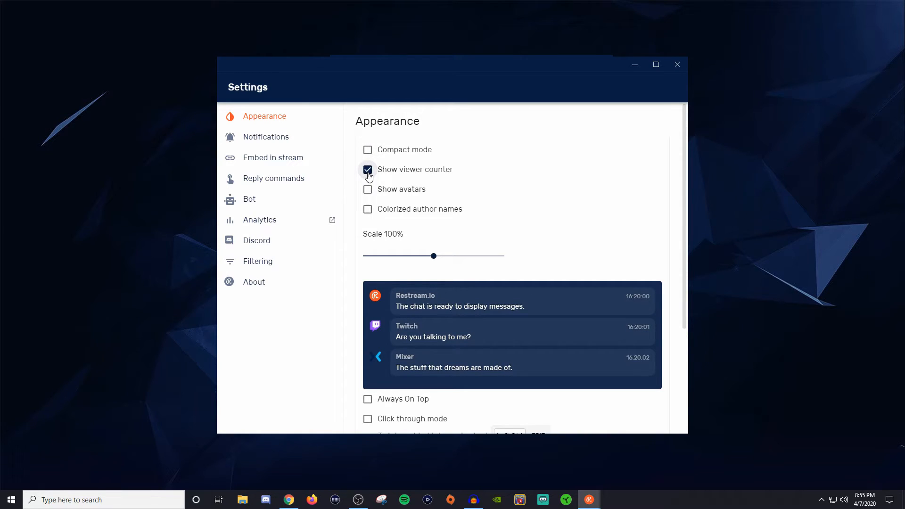
pyautogui.click(368, 189)
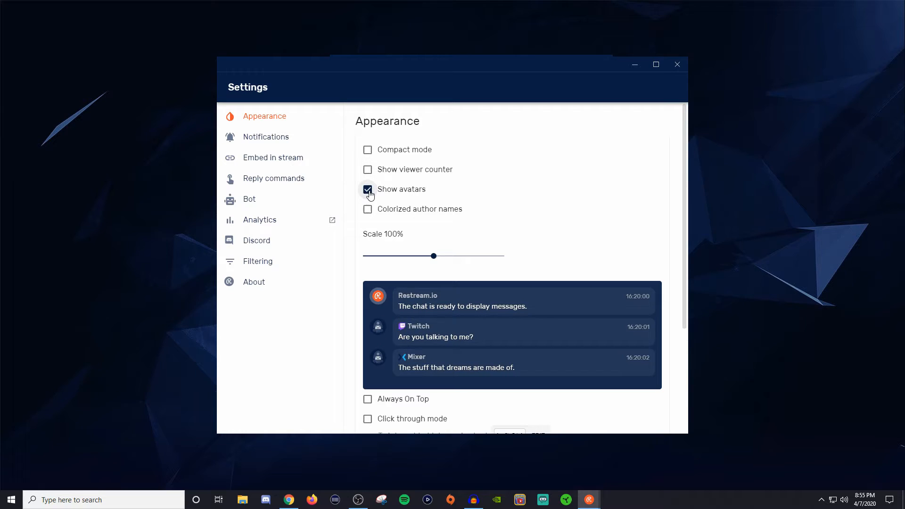
pyautogui.click(368, 188)
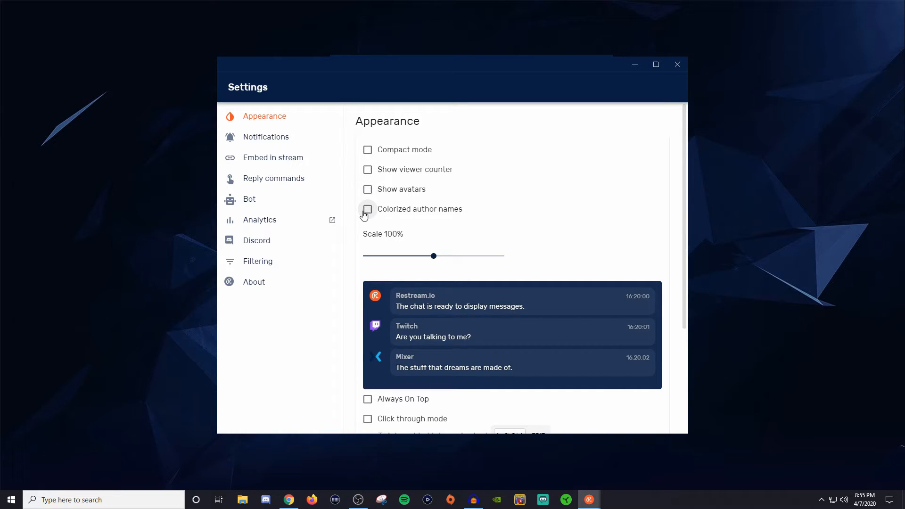
pyautogui.moveTo(425, 227)
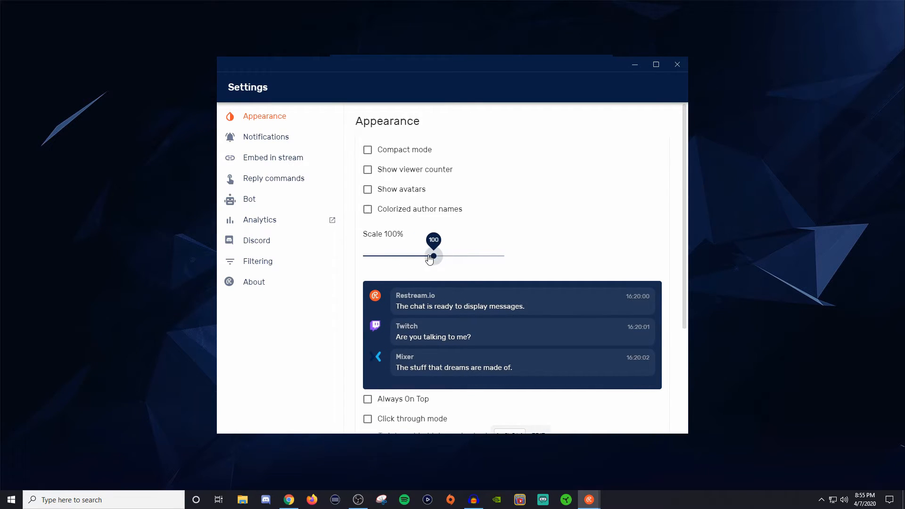
pyautogui.scroll(-3)
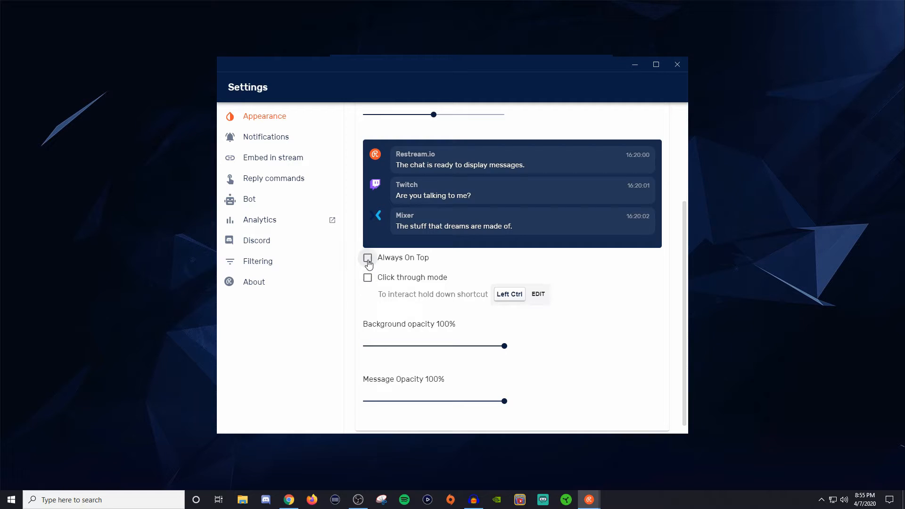
pyautogui.click(368, 258)
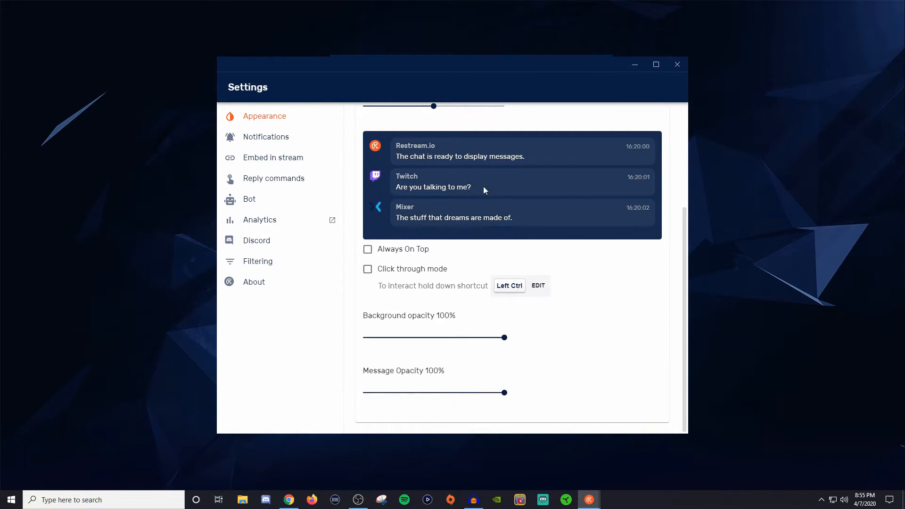
pyautogui.moveTo(434, 284)
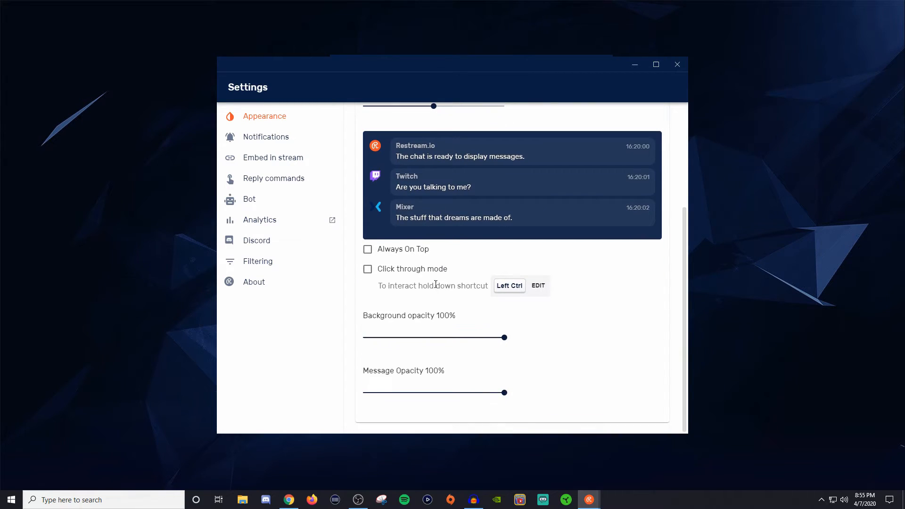
pyautogui.moveTo(491, 425)
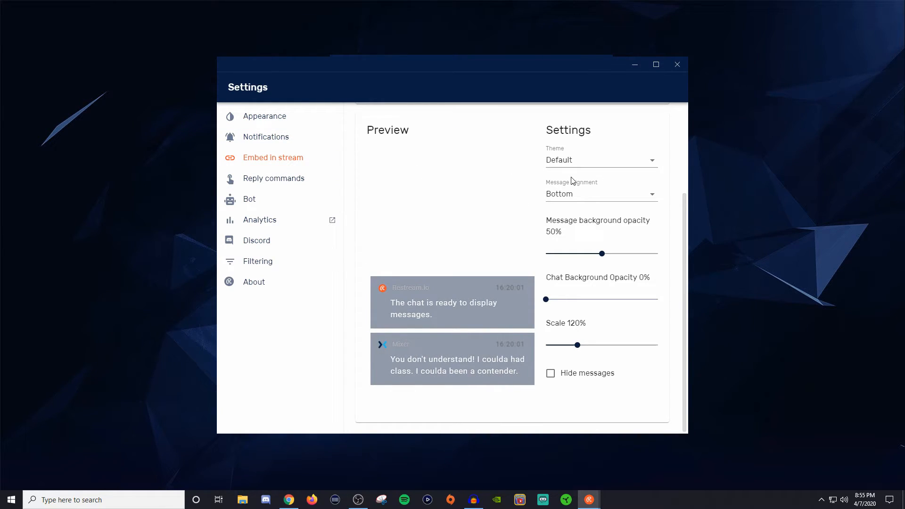
# Try Overwatch Compact and R6 Boxed themes, then settle on Minecraft Boxed.
pyautogui.click(601, 160)
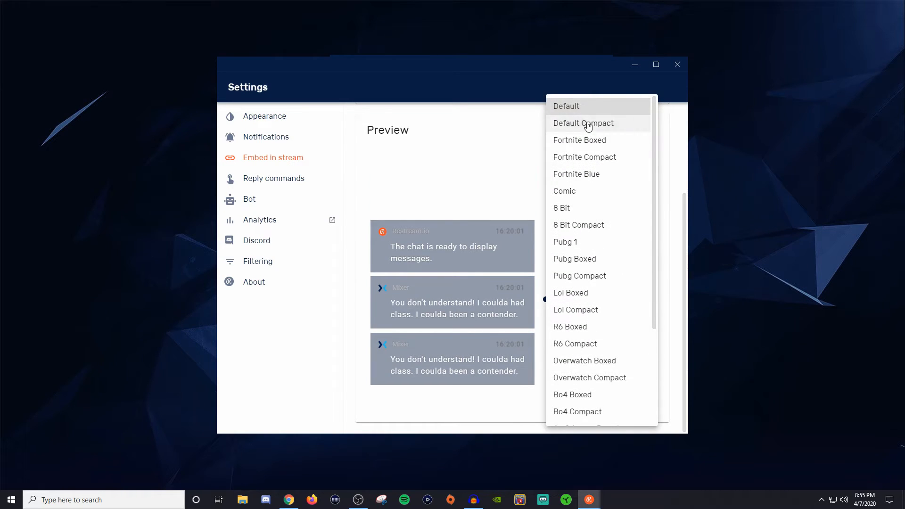
pyautogui.scroll(-3)
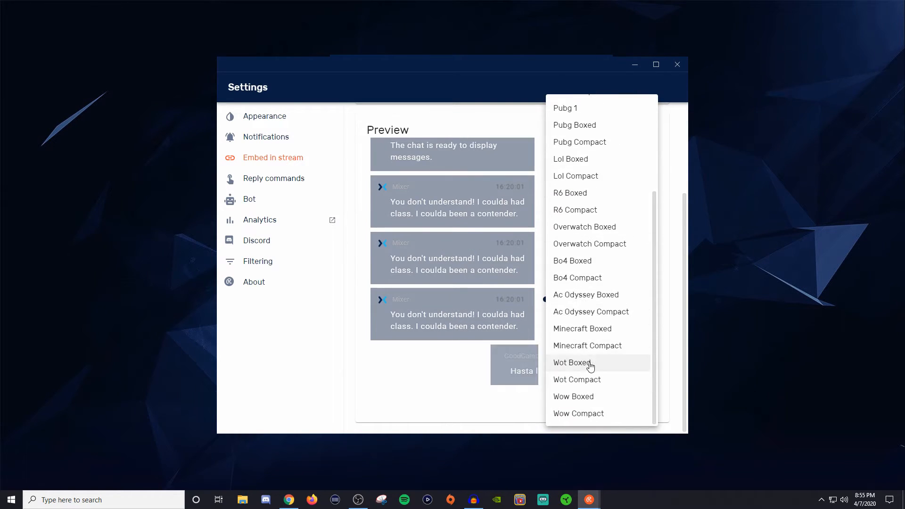
pyautogui.click(589, 243)
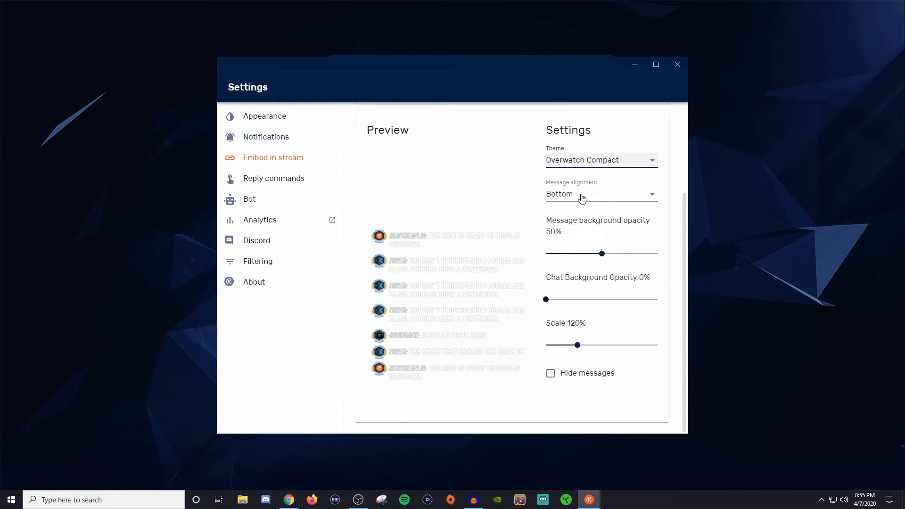
pyautogui.click(601, 160)
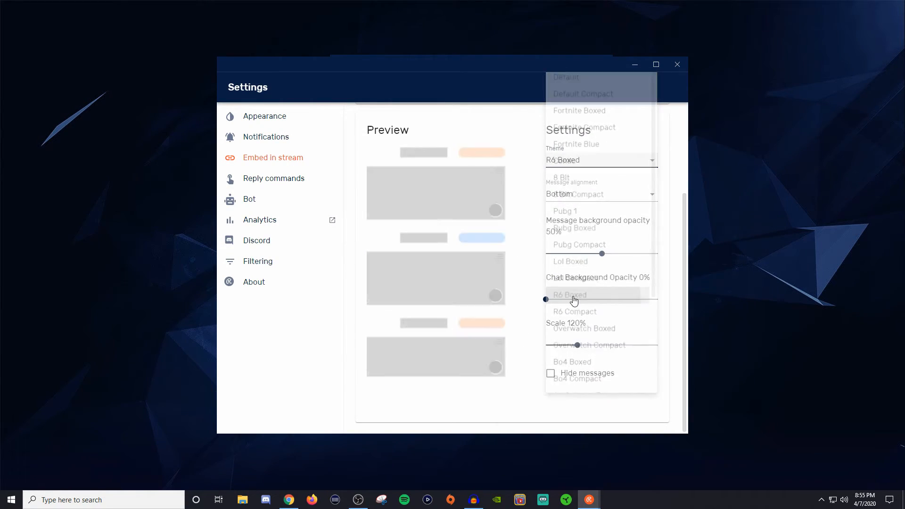
pyautogui.click(569, 295)
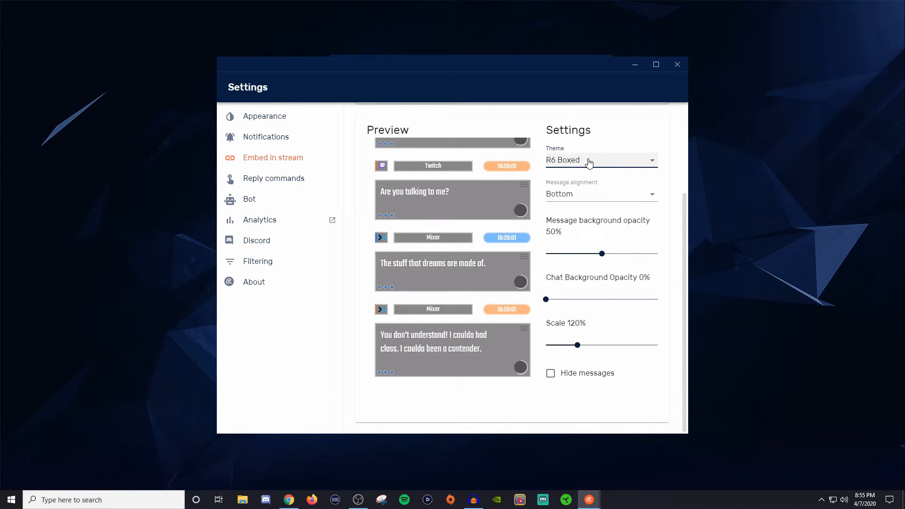
pyautogui.click(600, 160)
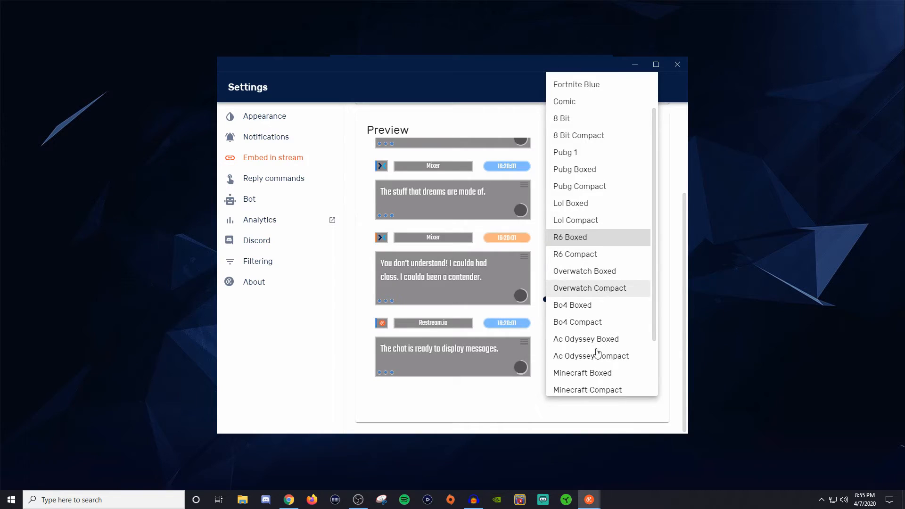
pyautogui.click(581, 373)
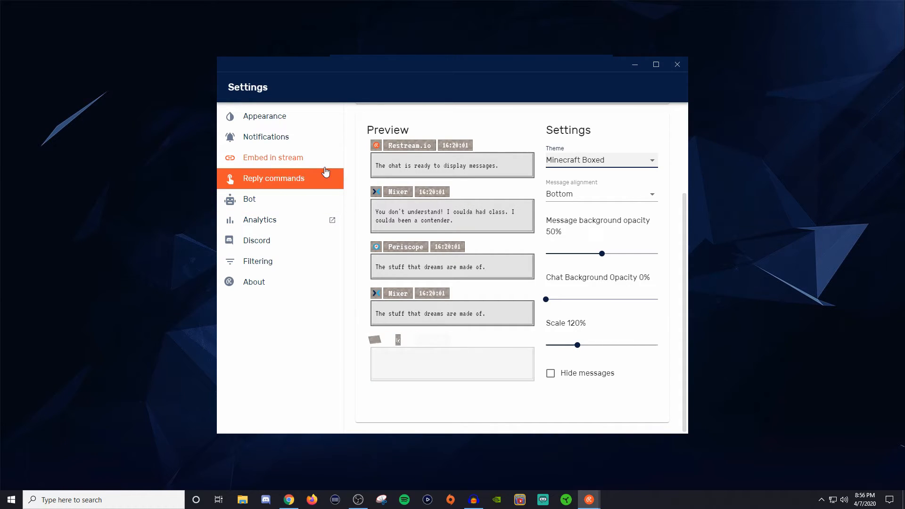
# Keep the embedded chat's message alignment set to Bottom.
pyautogui.click(601, 193)
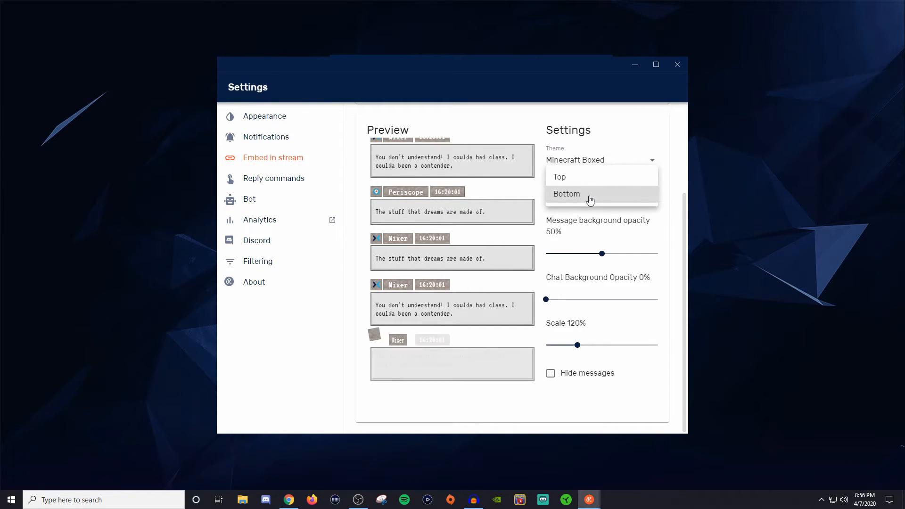
pyautogui.click(559, 177)
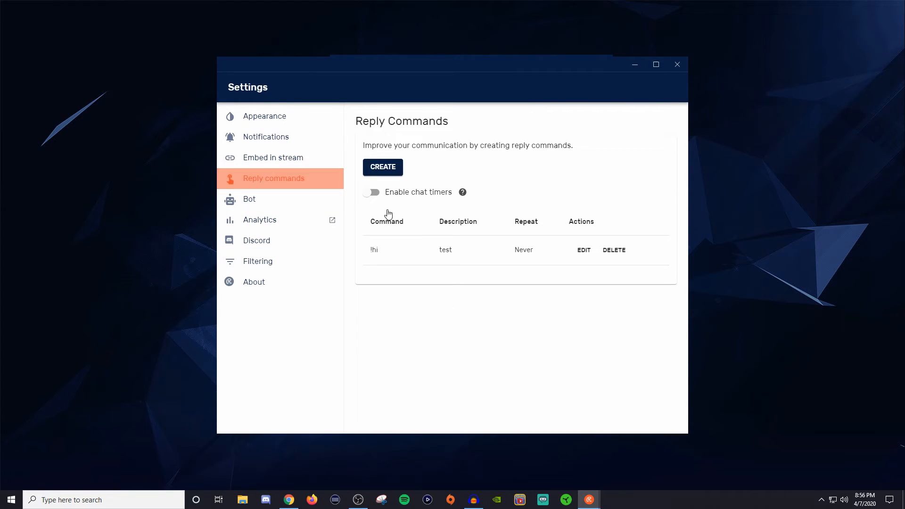
pyautogui.moveTo(380, 263)
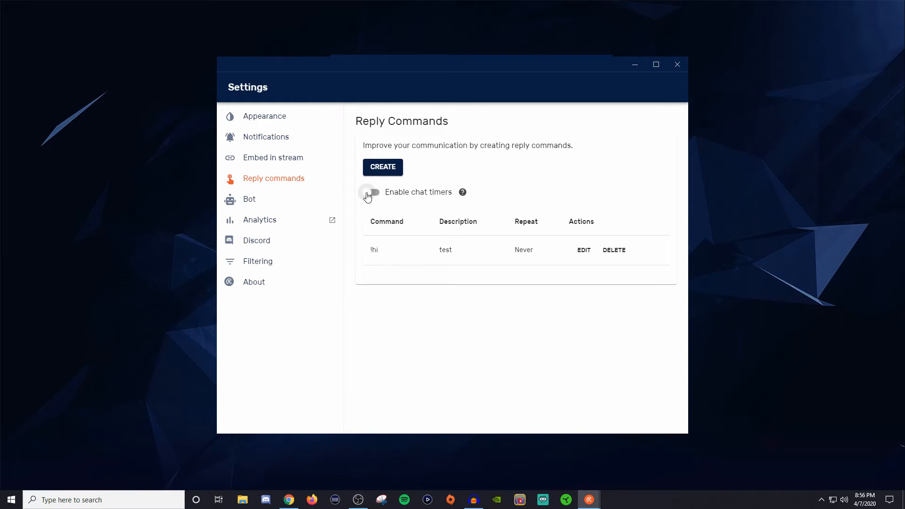
# Toggle Enable chat timers on and inspect the !hi command's timer without saving changes.
pyautogui.click(373, 192)
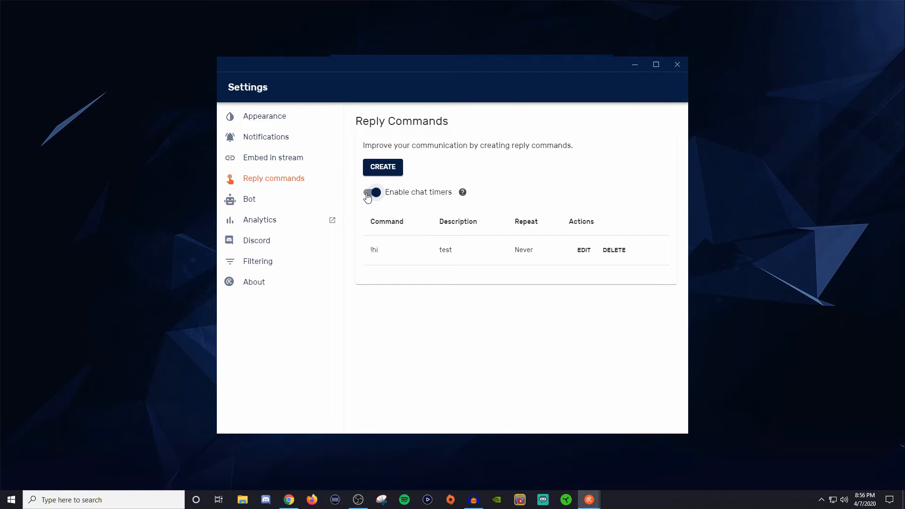
pyautogui.click(373, 193)
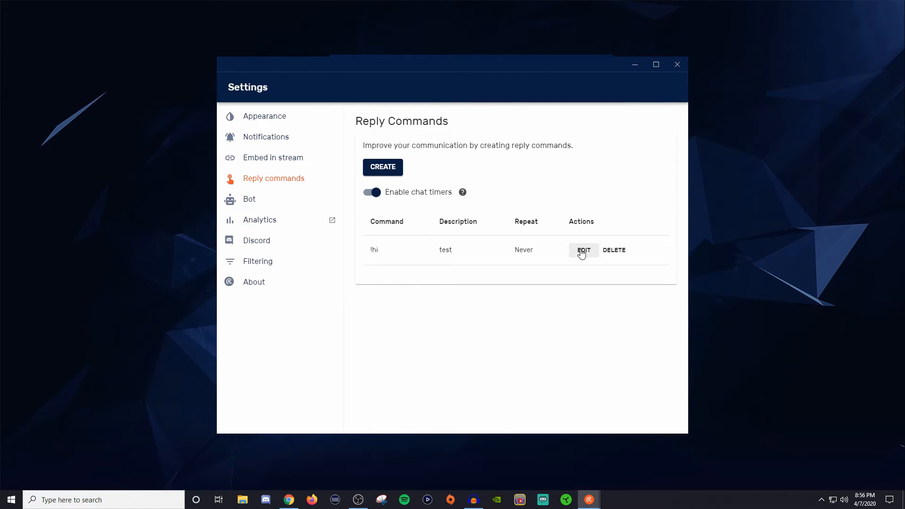
pyautogui.click(583, 249)
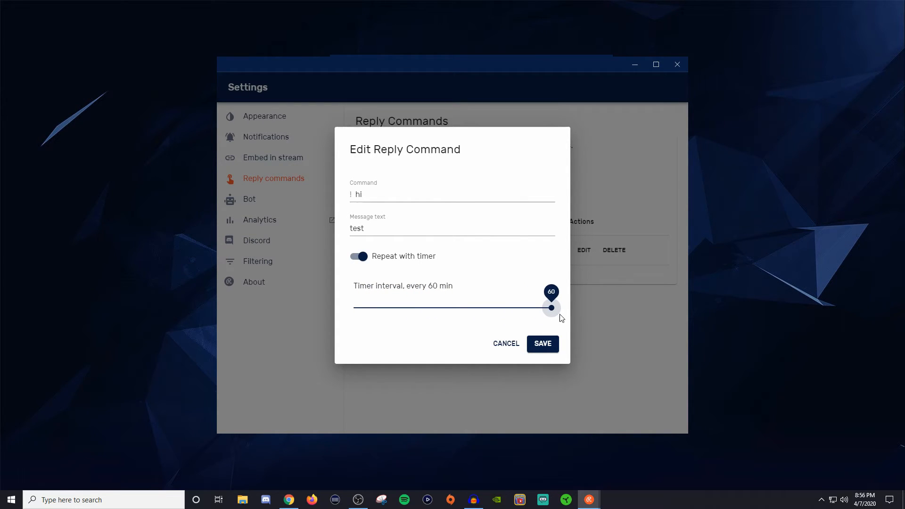
pyautogui.click(541, 344)
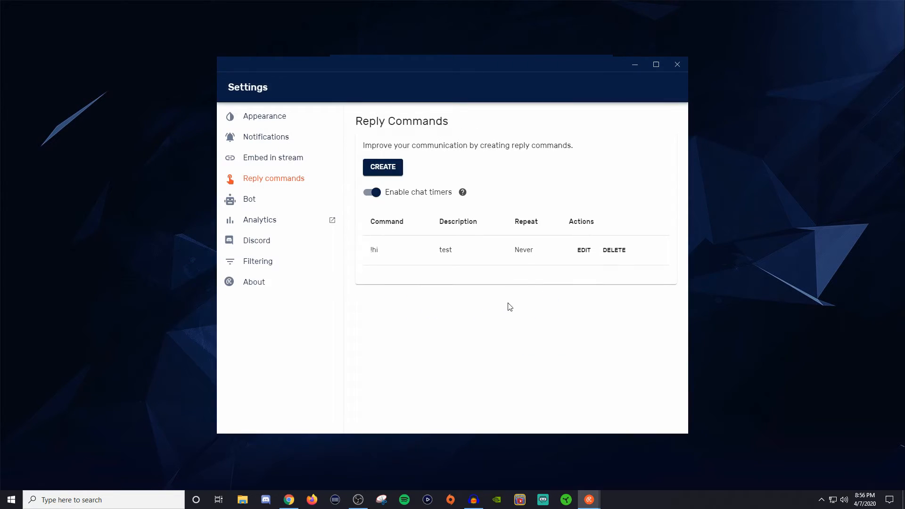
# Look over the Bot relay settings, then show the Discord connection page.
pyautogui.click(249, 199)
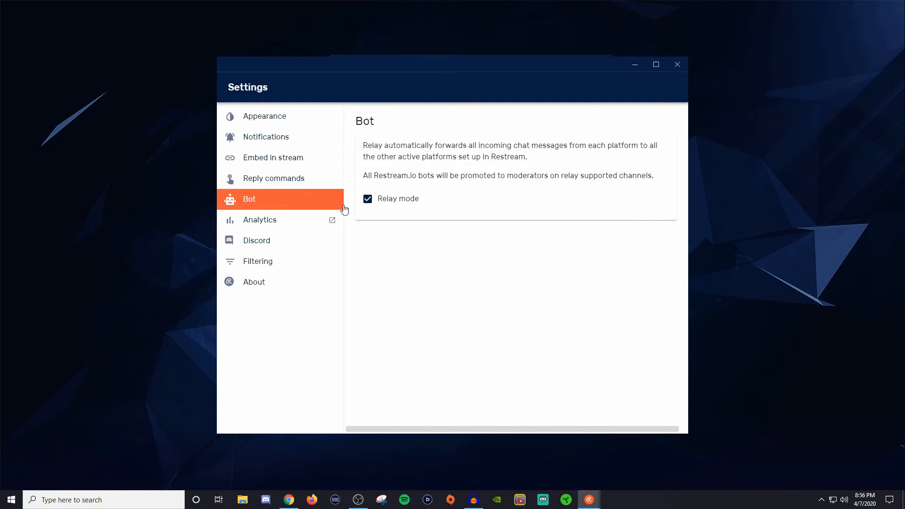
pyautogui.moveTo(387, 210)
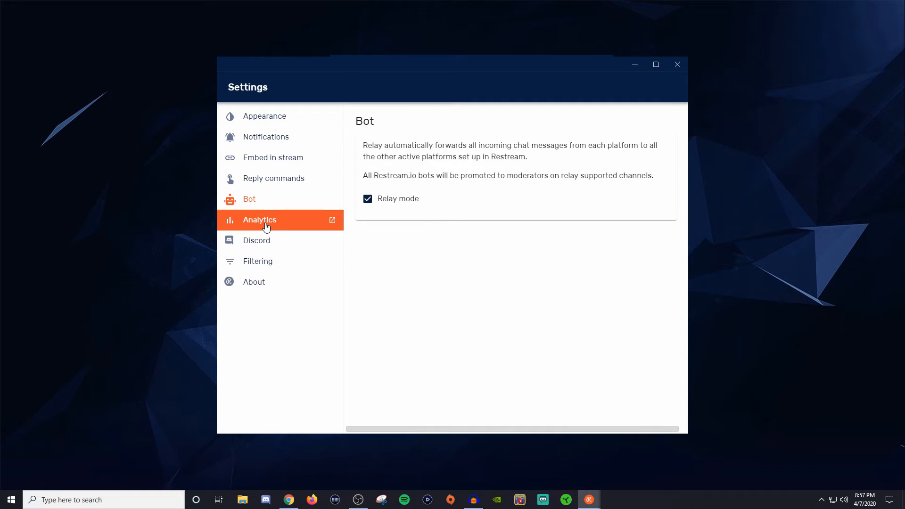
pyautogui.moveTo(279, 216)
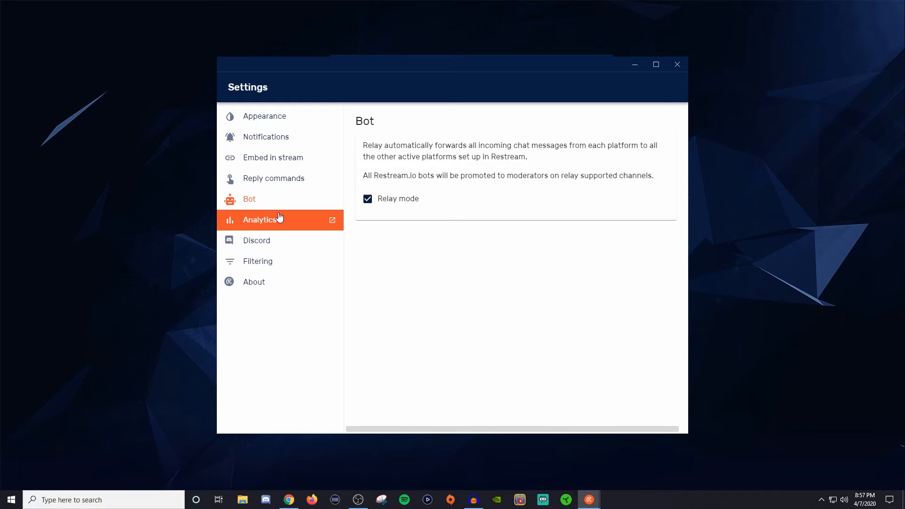
pyautogui.click(256, 240)
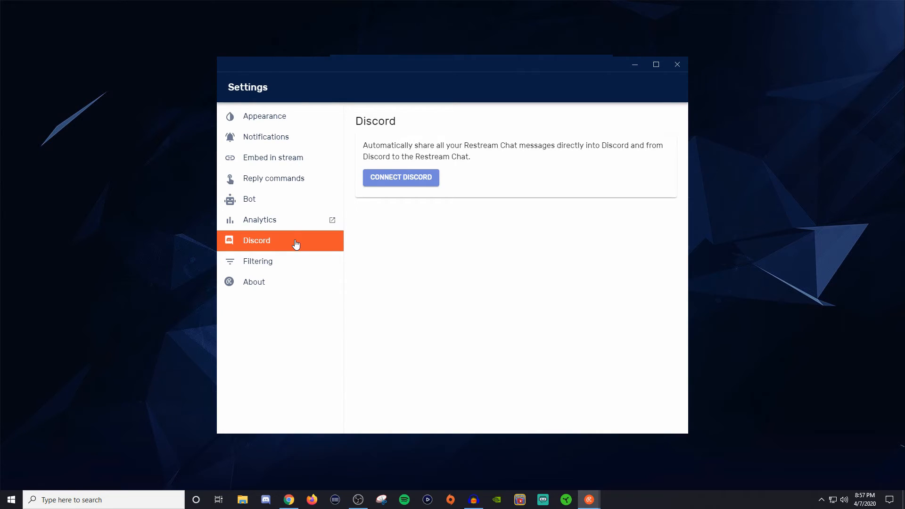
# Review the Filtering checkboxes, then return to the Reply commands list with '!hi' still shown.
pyautogui.click(259, 261)
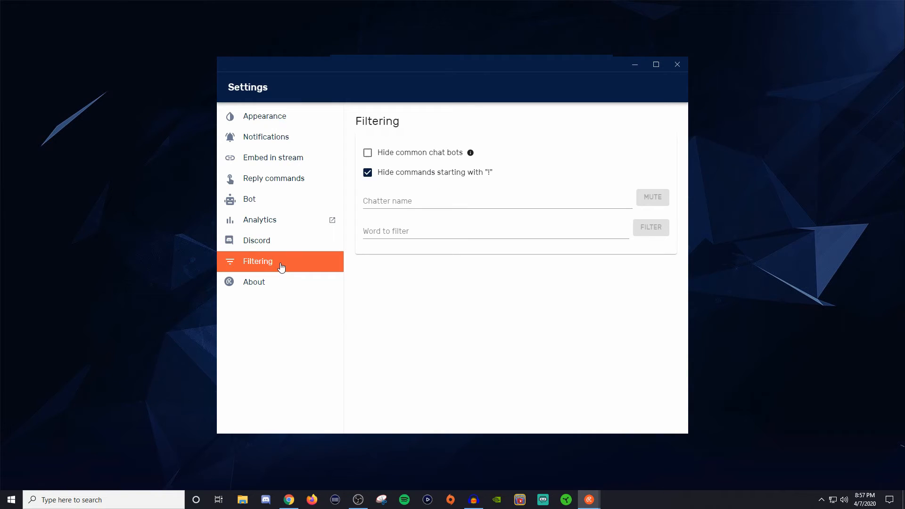
pyautogui.moveTo(402, 163)
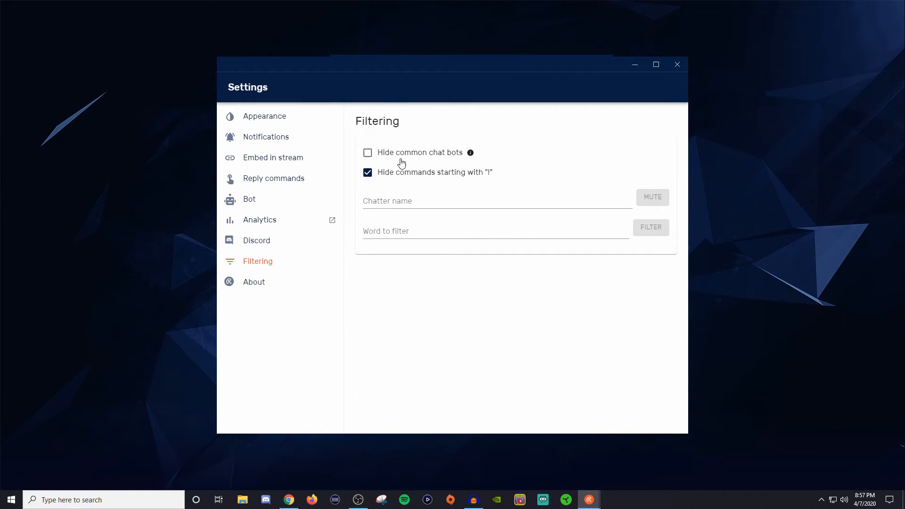
pyautogui.moveTo(404, 181)
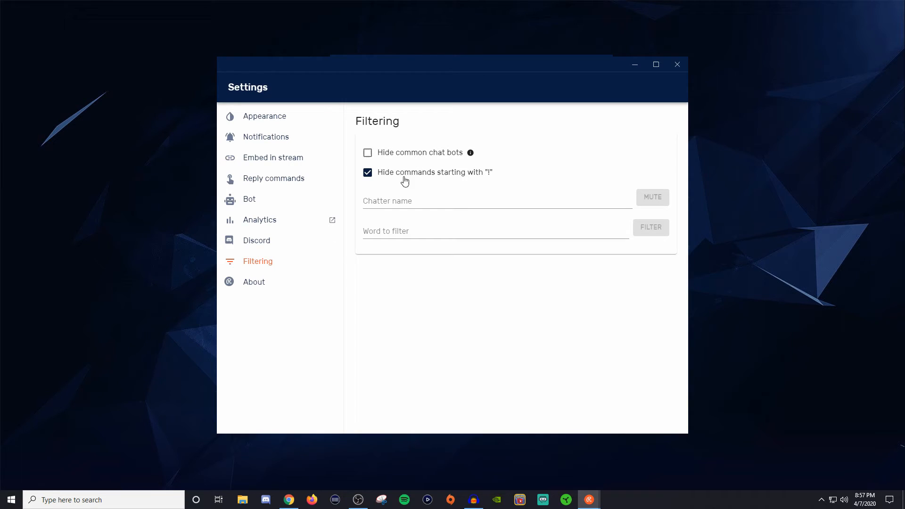
pyautogui.moveTo(494, 182)
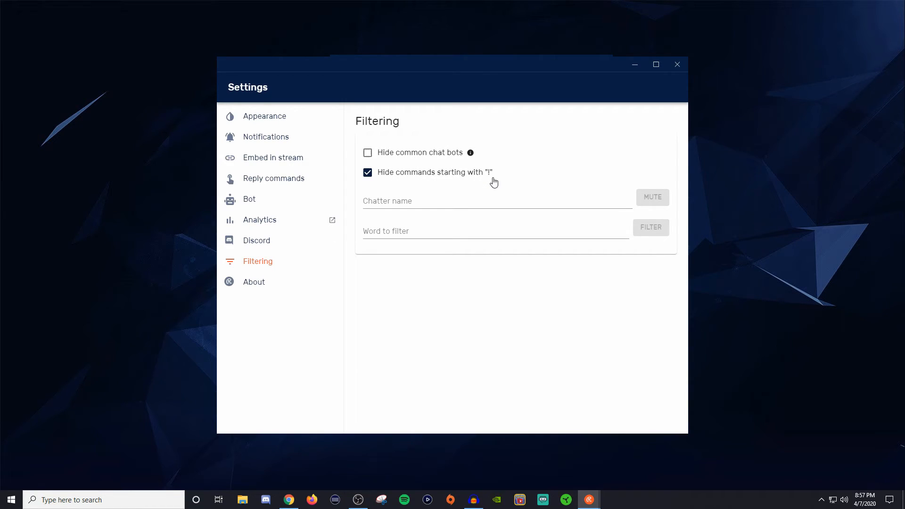
pyautogui.moveTo(490, 181)
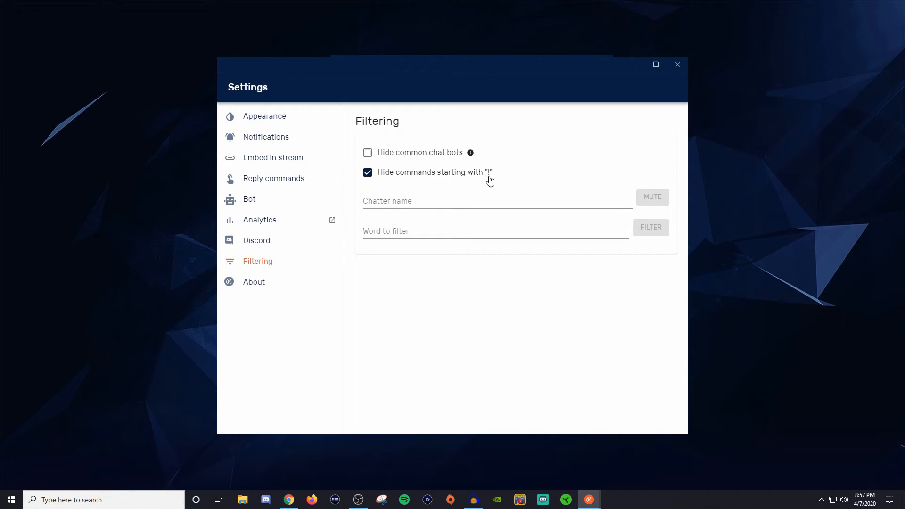
pyautogui.moveTo(436, 187)
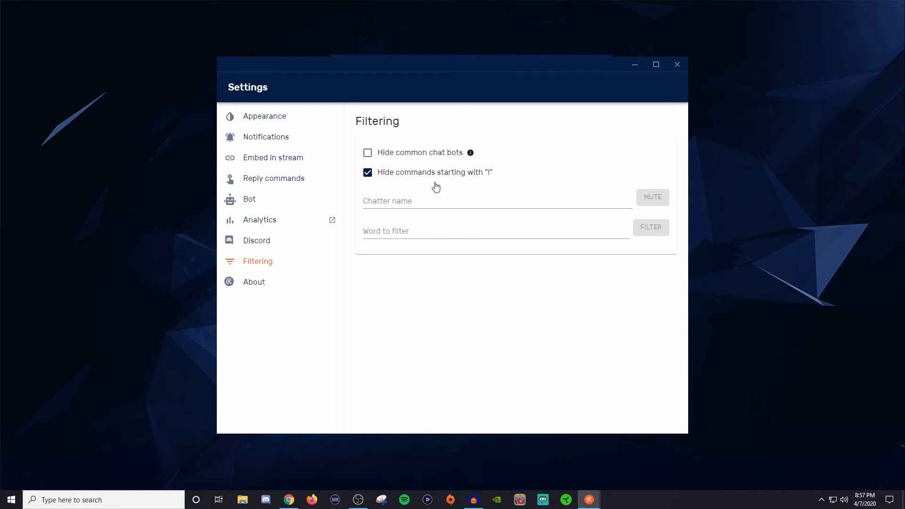
pyautogui.click(273, 178)
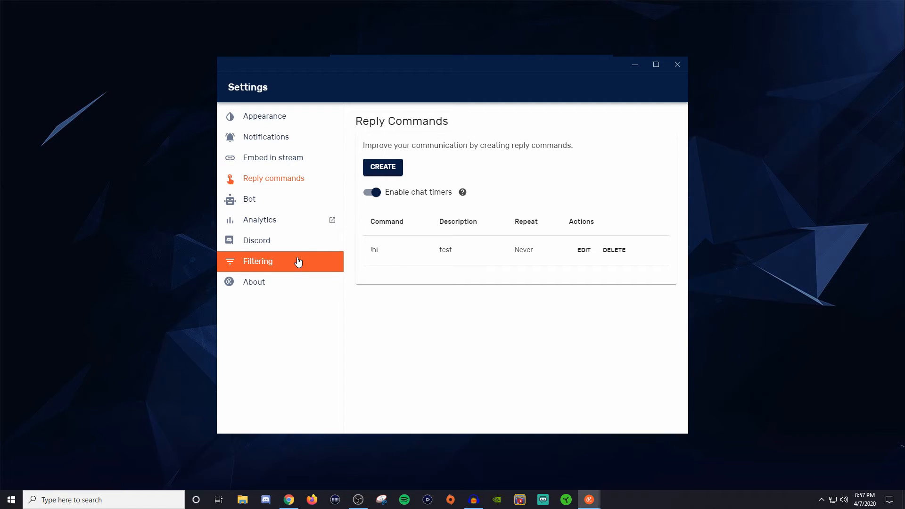
pyautogui.moveTo(266, 272)
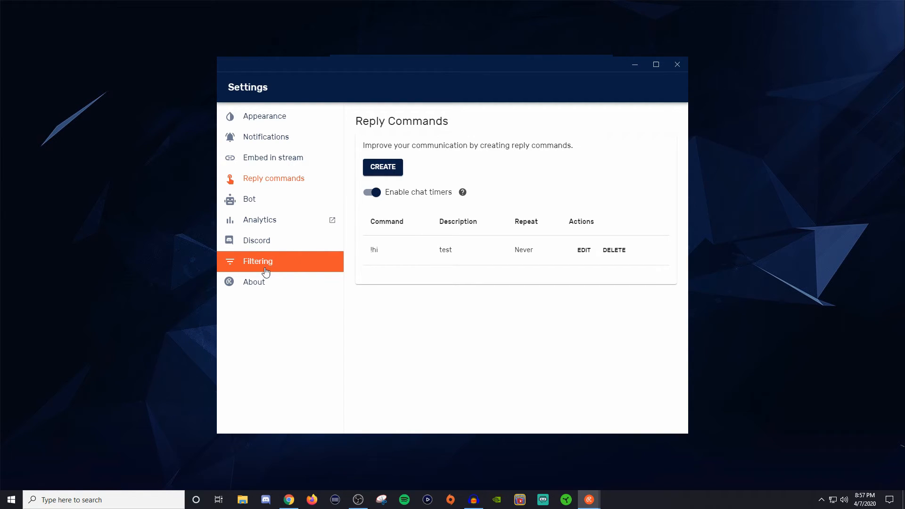
pyautogui.moveTo(680, 76)
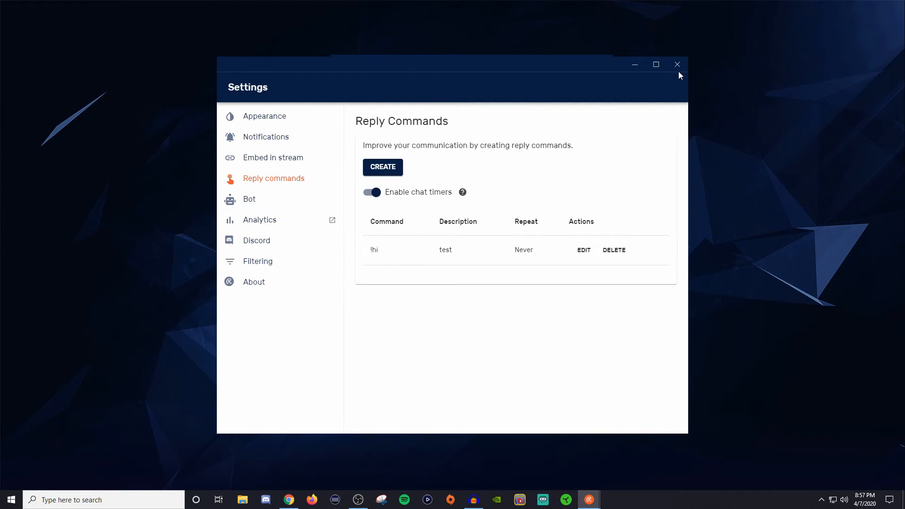
# Switch to the browser chat in Chrome, glance at Settings > Appearance, and return to the 'hi' message feed.
pyautogui.click(677, 64)
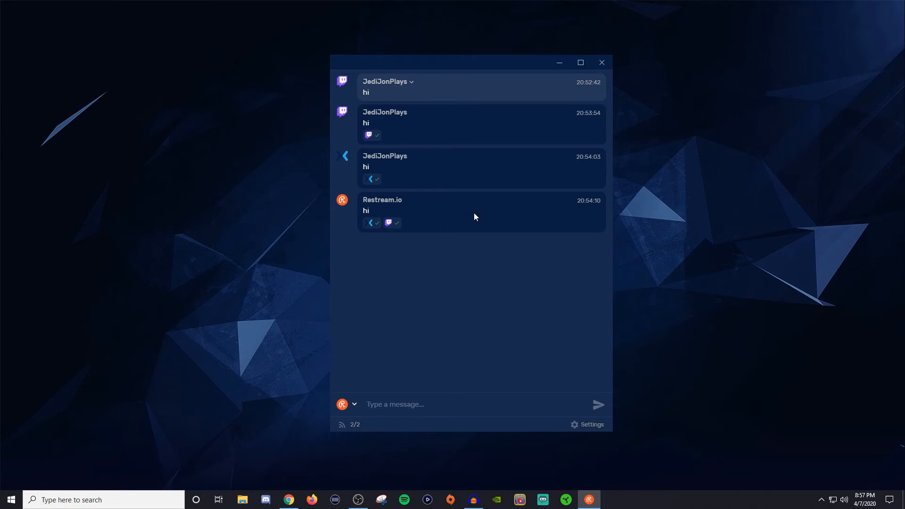
pyautogui.moveTo(587, 444)
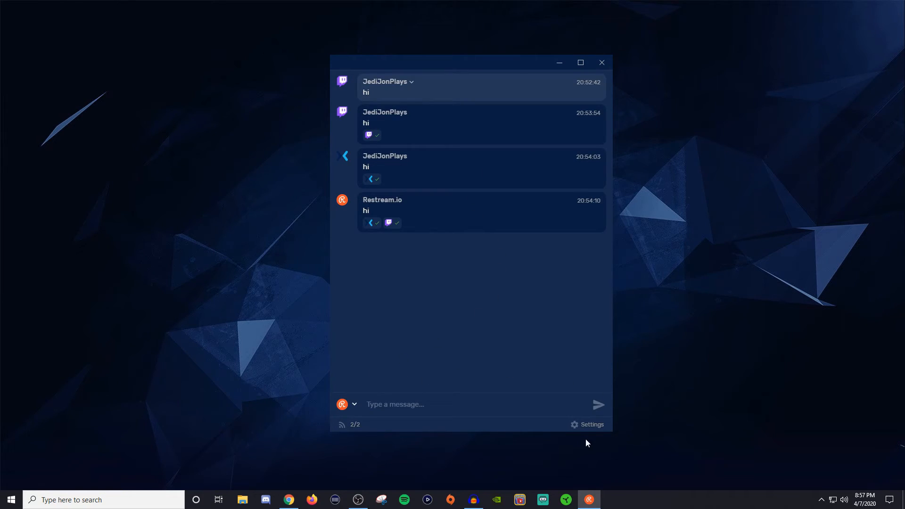
pyautogui.moveTo(289, 499)
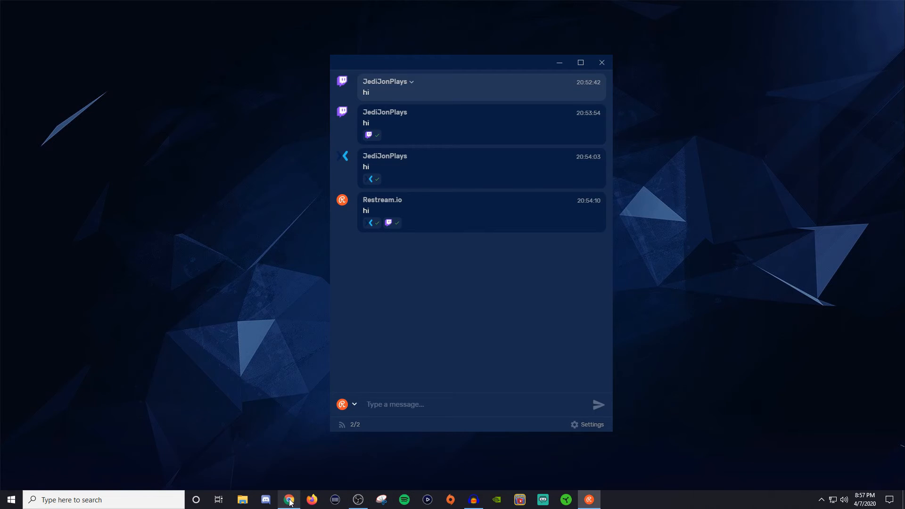
pyautogui.click(288, 499)
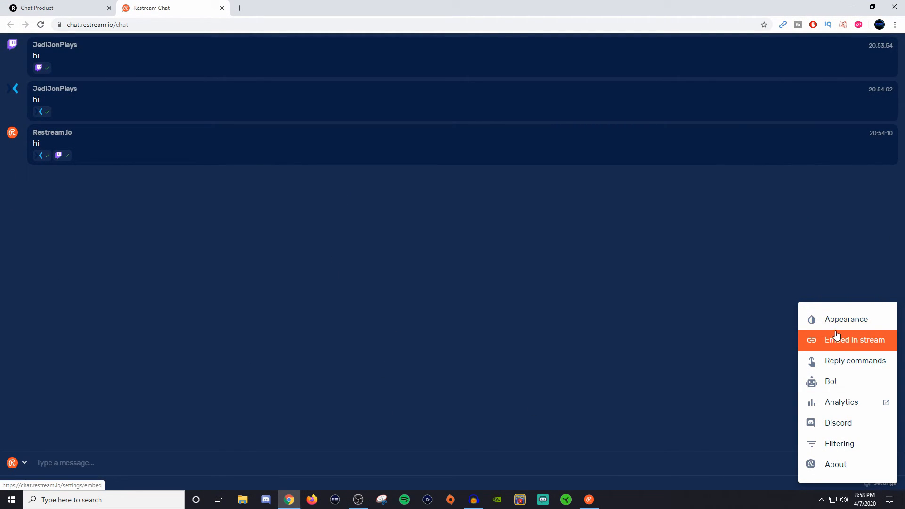
pyautogui.moveTo(846, 320)
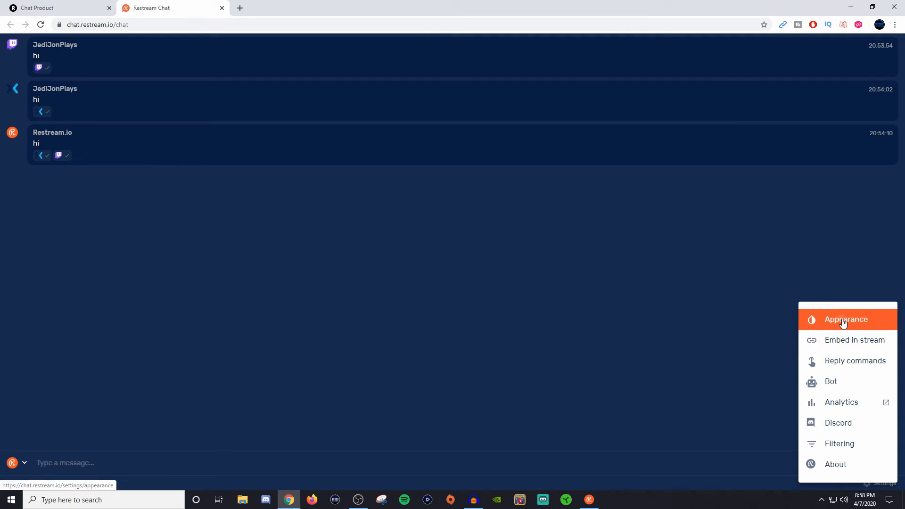
pyautogui.click(846, 320)
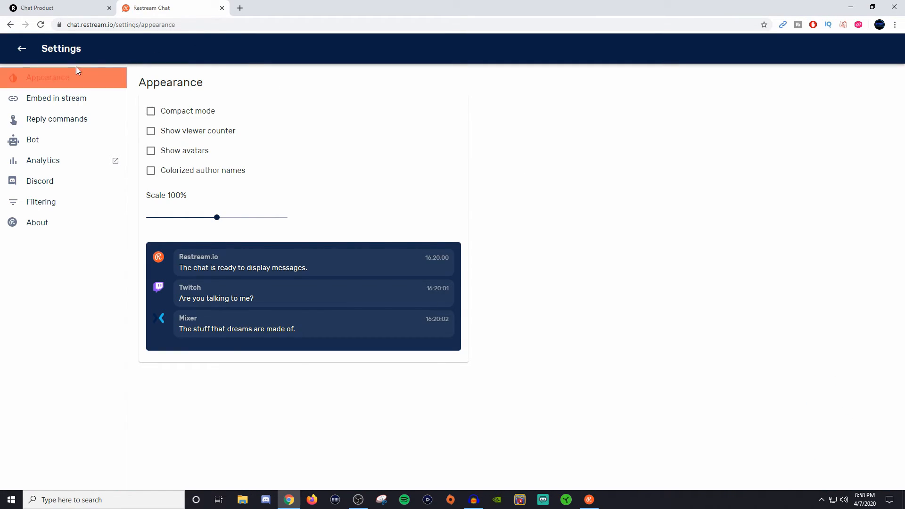
pyautogui.moveTo(21, 48)
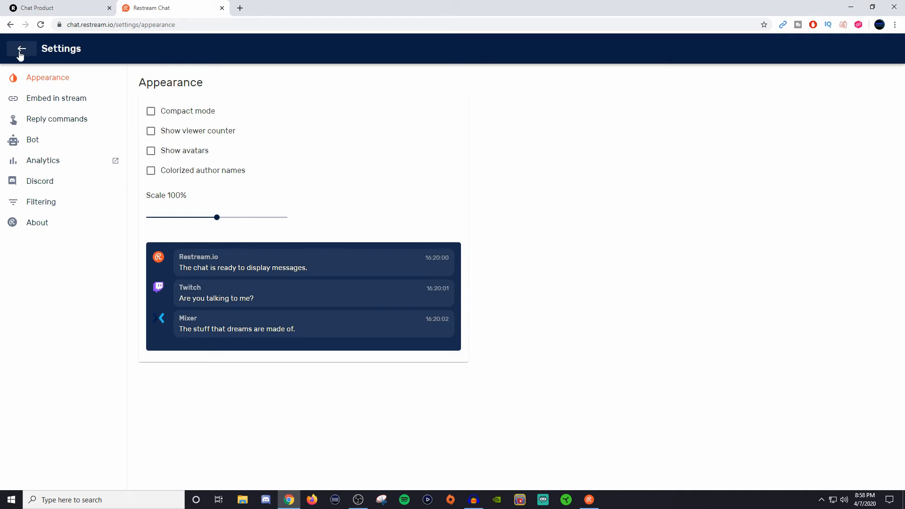
pyautogui.click(22, 49)
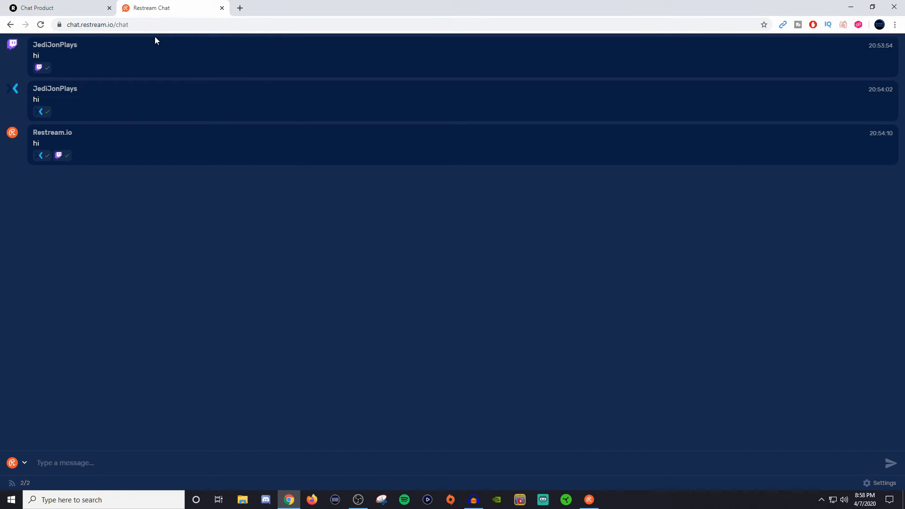
pyautogui.moveTo(352, 240)
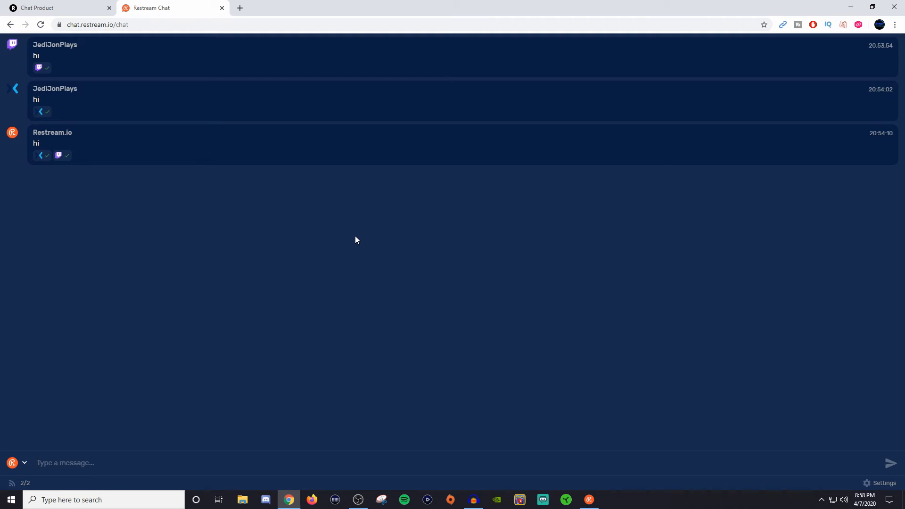
pyautogui.moveTo(343, 233)
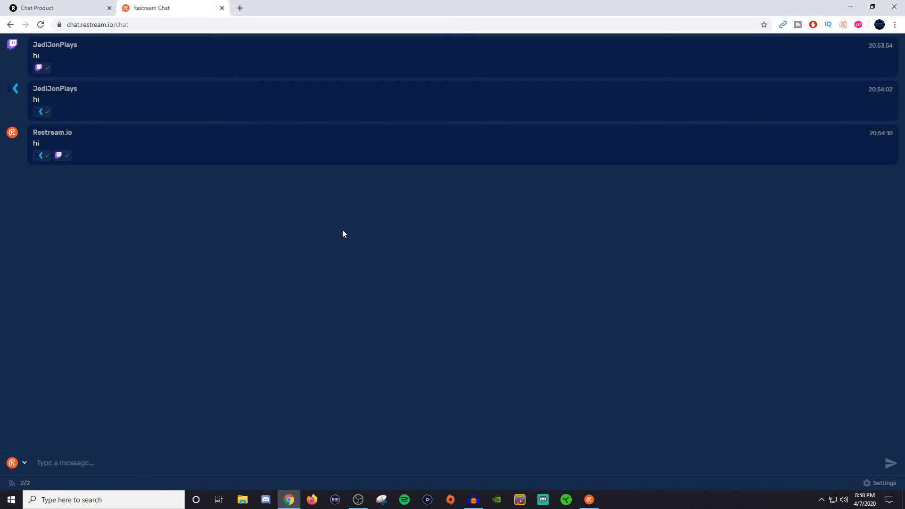
pyautogui.moveTo(289, 298)
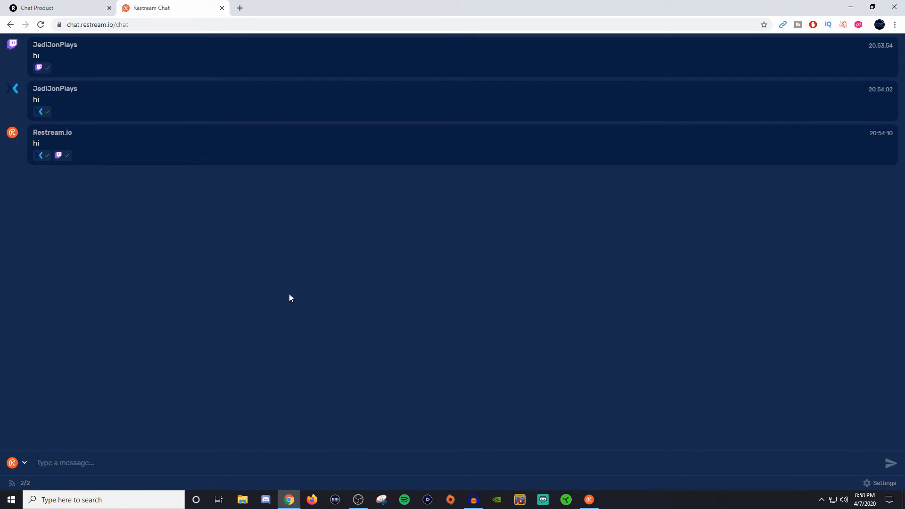
pyautogui.moveTo(82, 21)
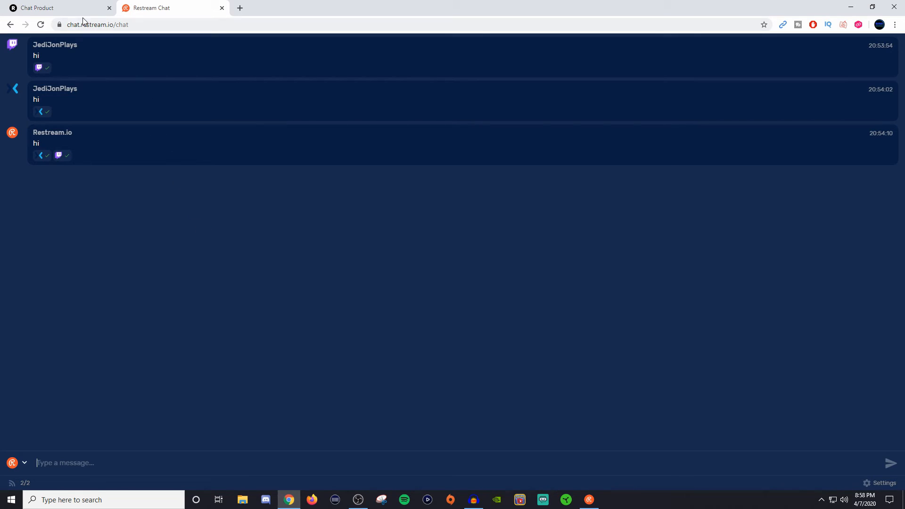
# Go to the multistreaming dashboard and start Add Channel, showing the streaming services grid.
pyautogui.click(58, 8)
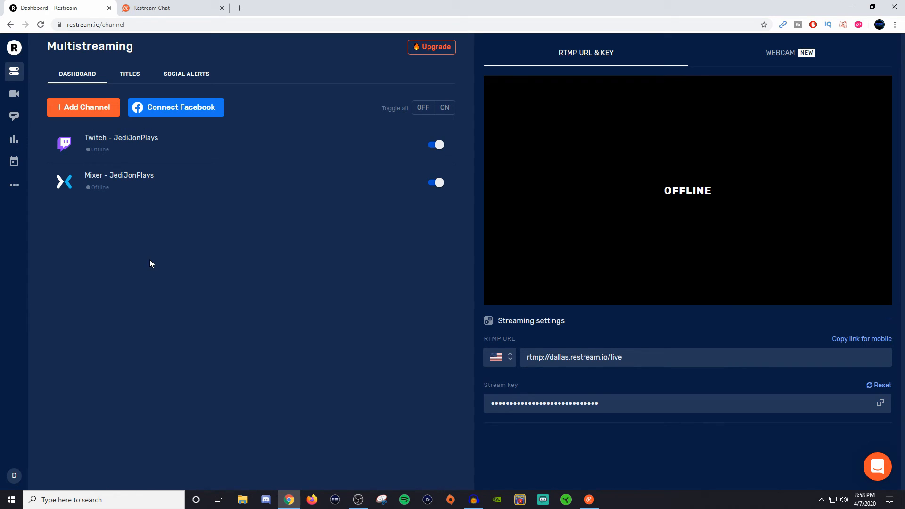
pyautogui.moveTo(62, 200)
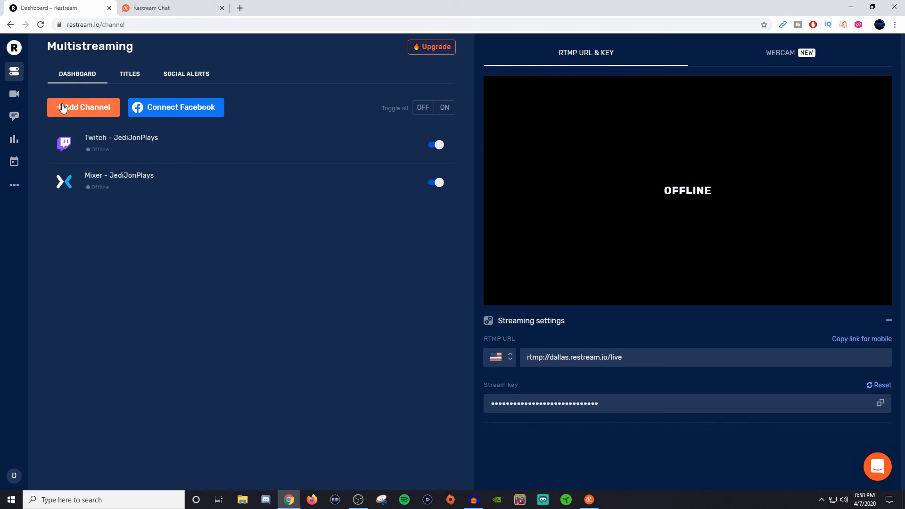
pyautogui.click(83, 108)
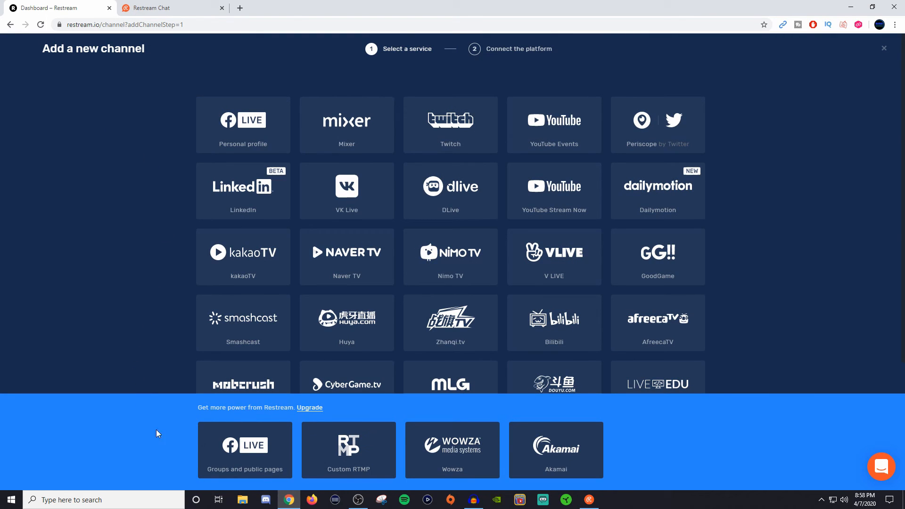
pyautogui.moveTo(224, 451)
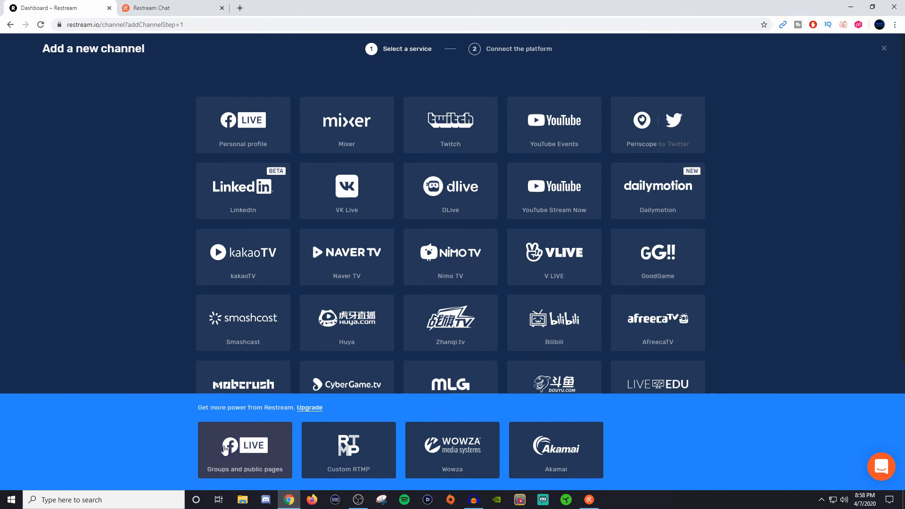
# Choose Facebook Live 'Groups and public pages', landing on the Standard/Professional/Premium billing plans.
pyautogui.click(309, 409)
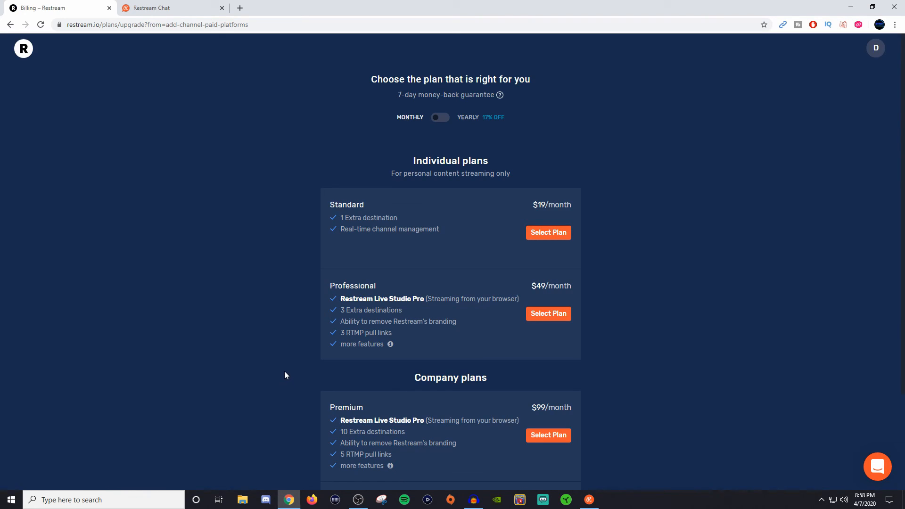
pyautogui.moveTo(391, 251)
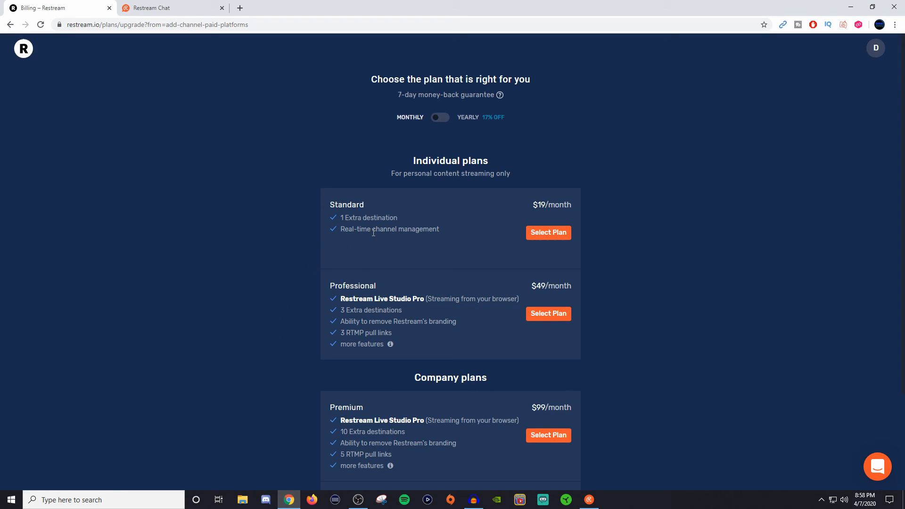
pyautogui.moveTo(552, 217)
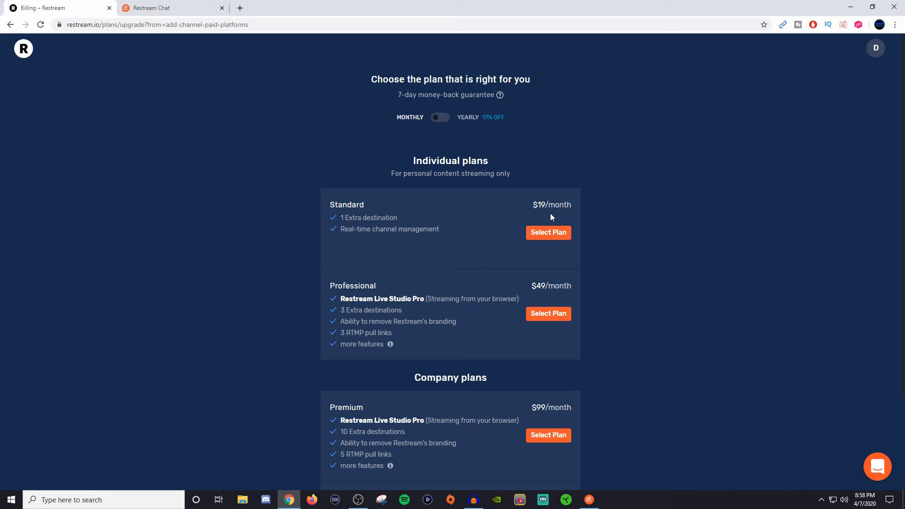
pyautogui.moveTo(218, 131)
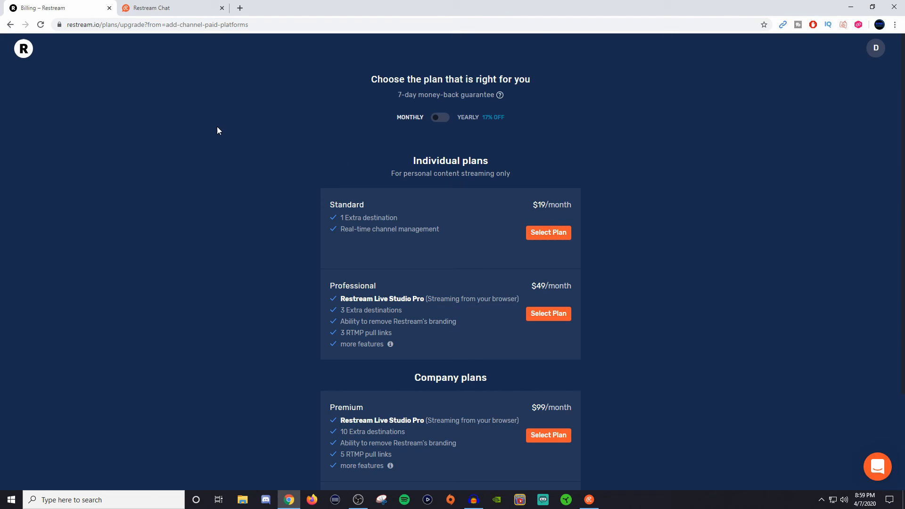
pyautogui.moveTo(162, 115)
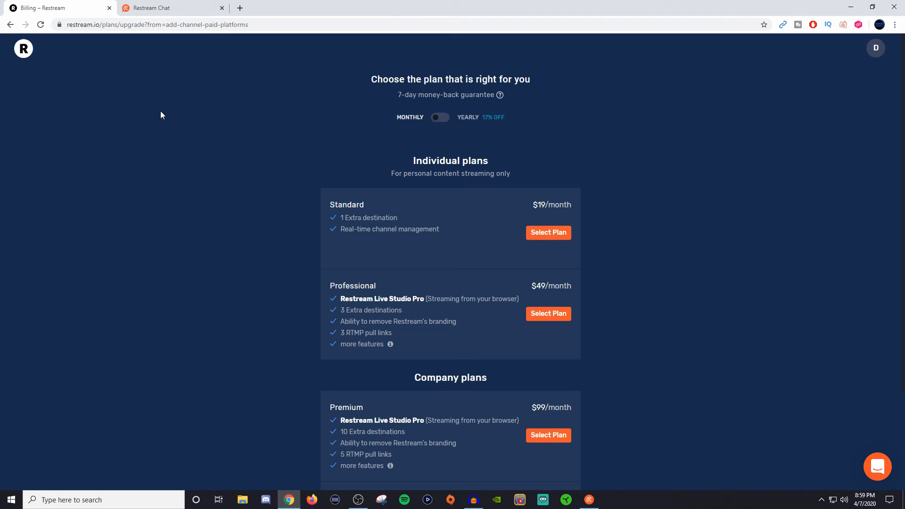
pyautogui.moveTo(106, 12)
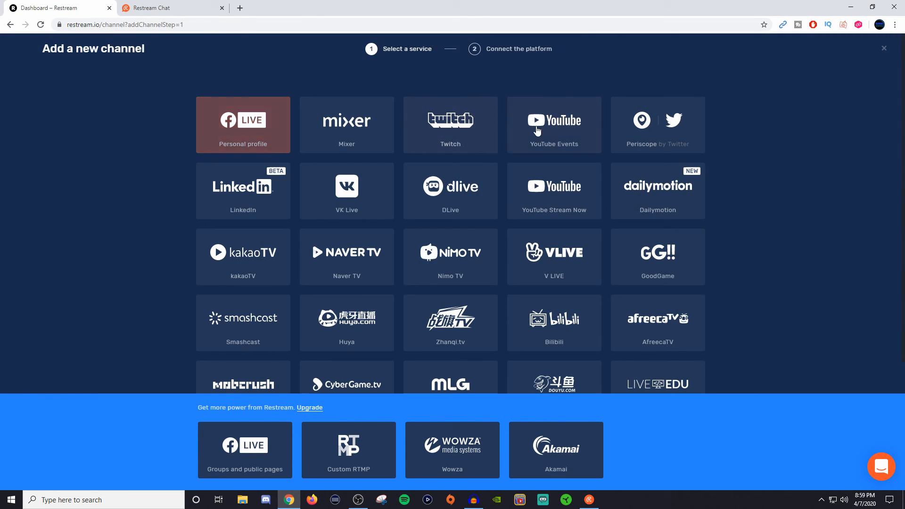
pyautogui.moveTo(577, 451)
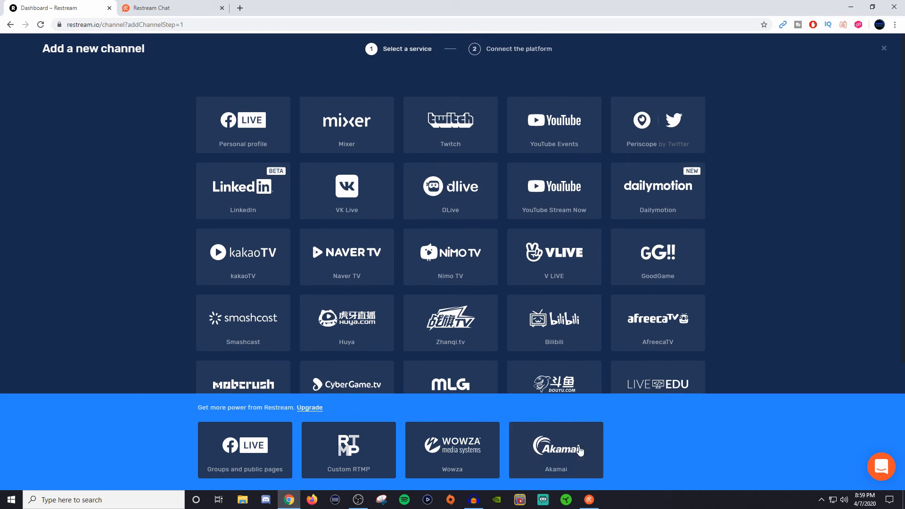
pyautogui.moveTo(180, 185)
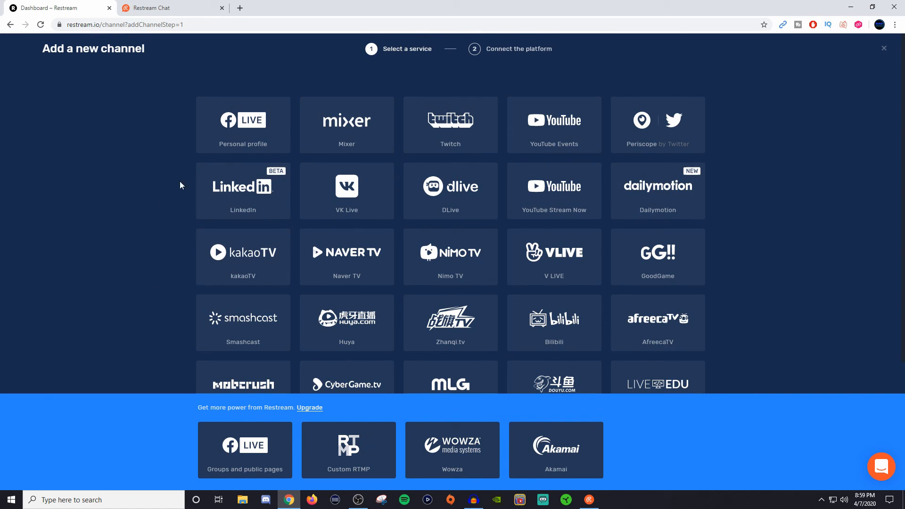
pyautogui.moveTo(168, 256)
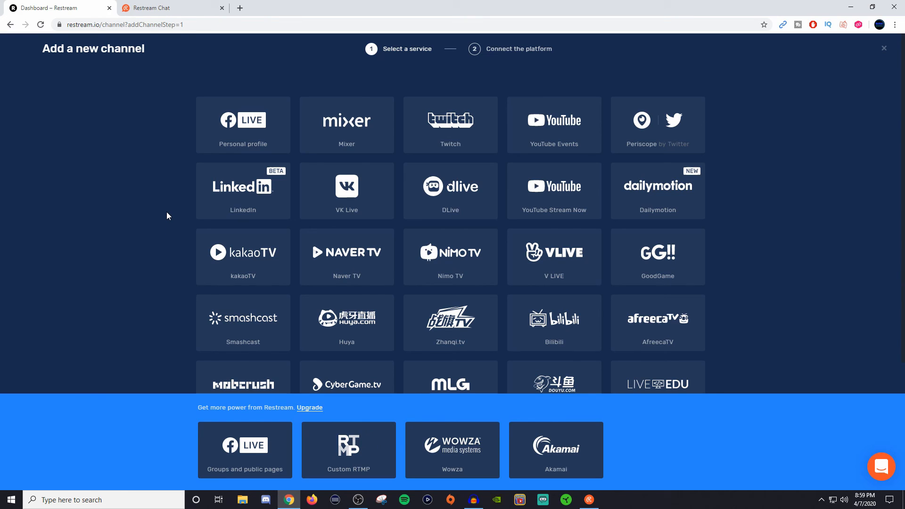
pyautogui.moveTo(172, 228)
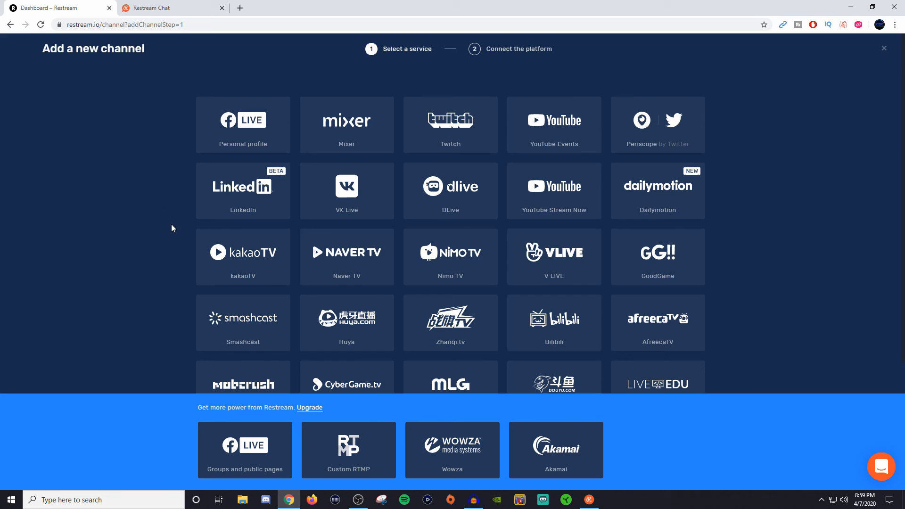
pyautogui.moveTo(101, 104)
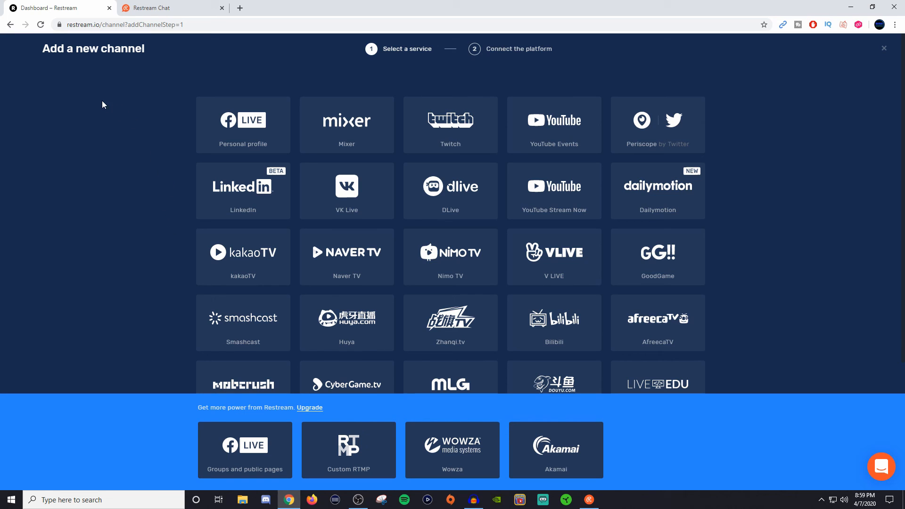
# Scroll through the channel services grid, then go back twice to the Chat product page.
pyautogui.scroll(-3)
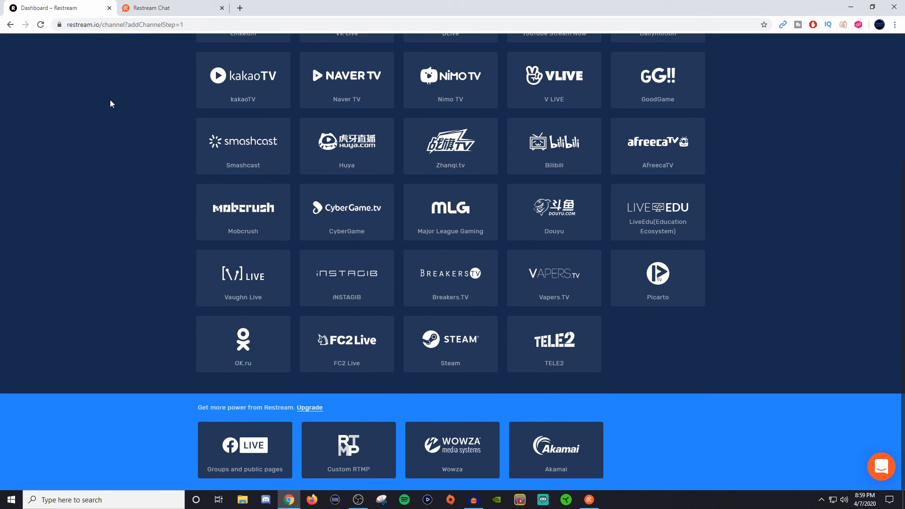
pyautogui.scroll(3)
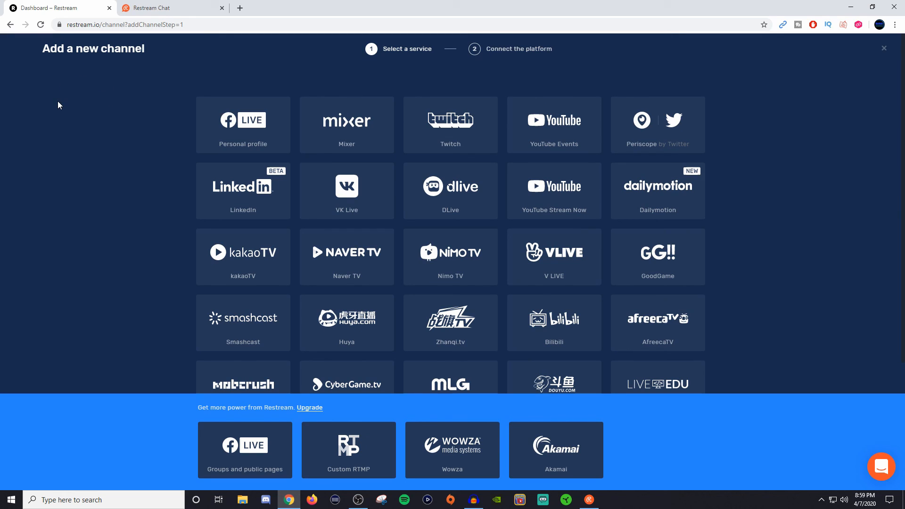
pyautogui.moveTo(83, 117)
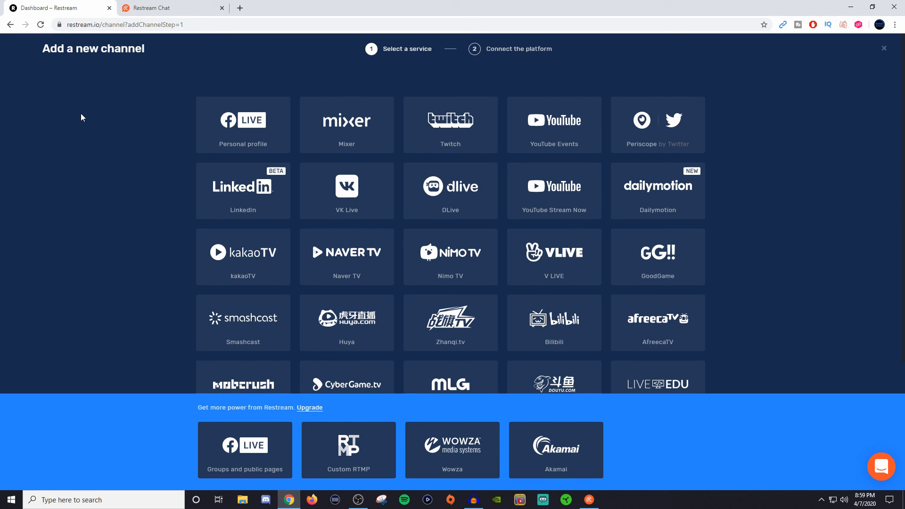
pyautogui.click(9, 24)
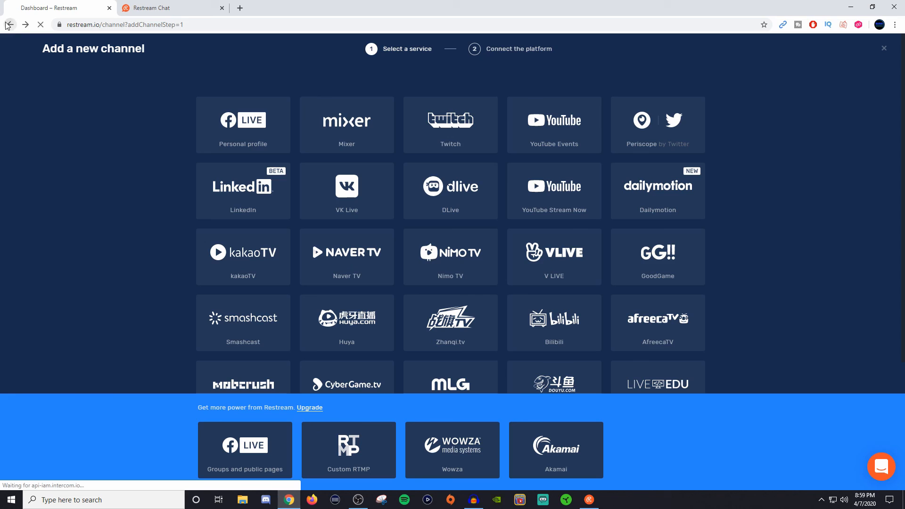
pyautogui.click(10, 25)
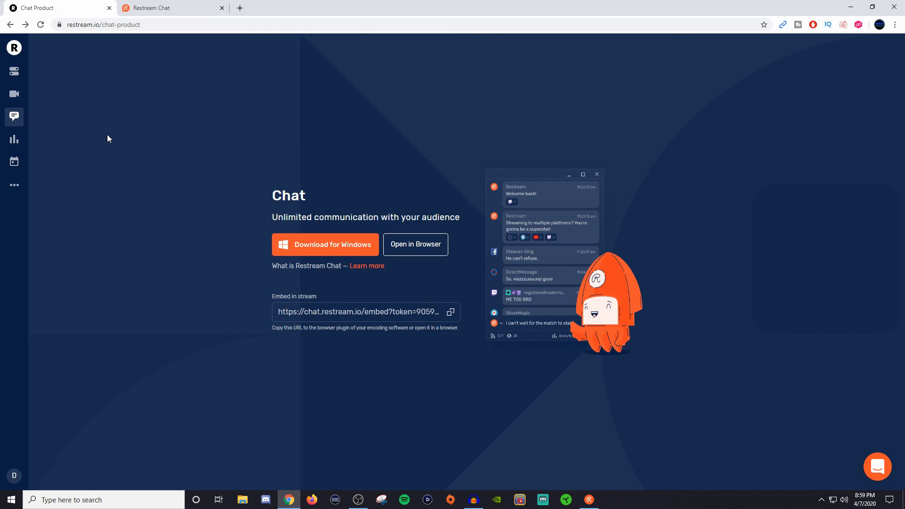